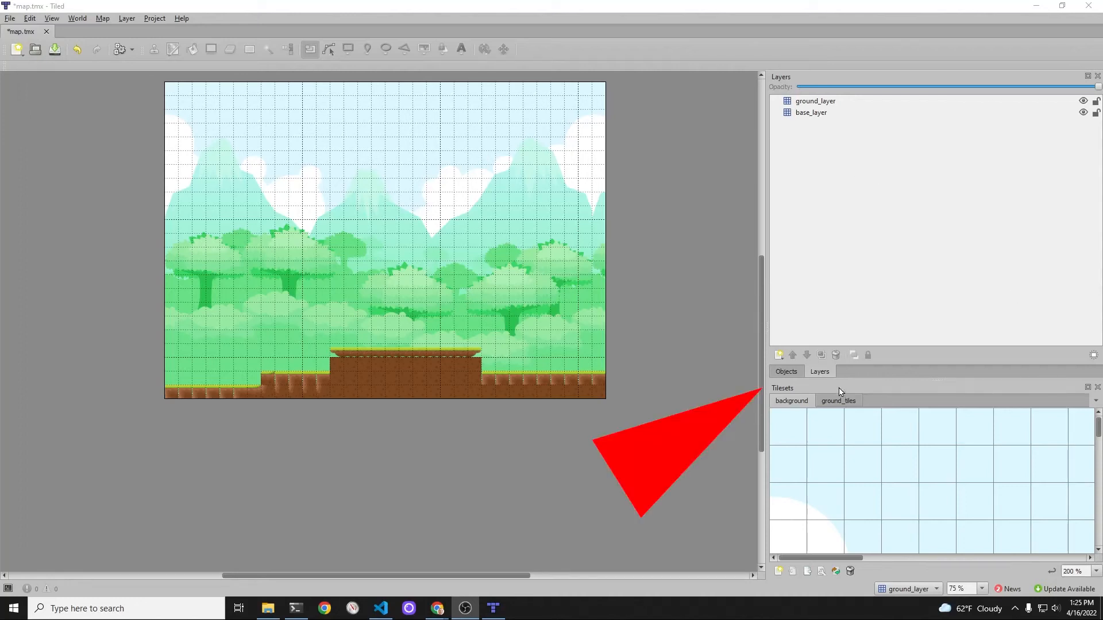
# Add a new object layer named ground to the Tiled map
pyautogui.click(779, 358)
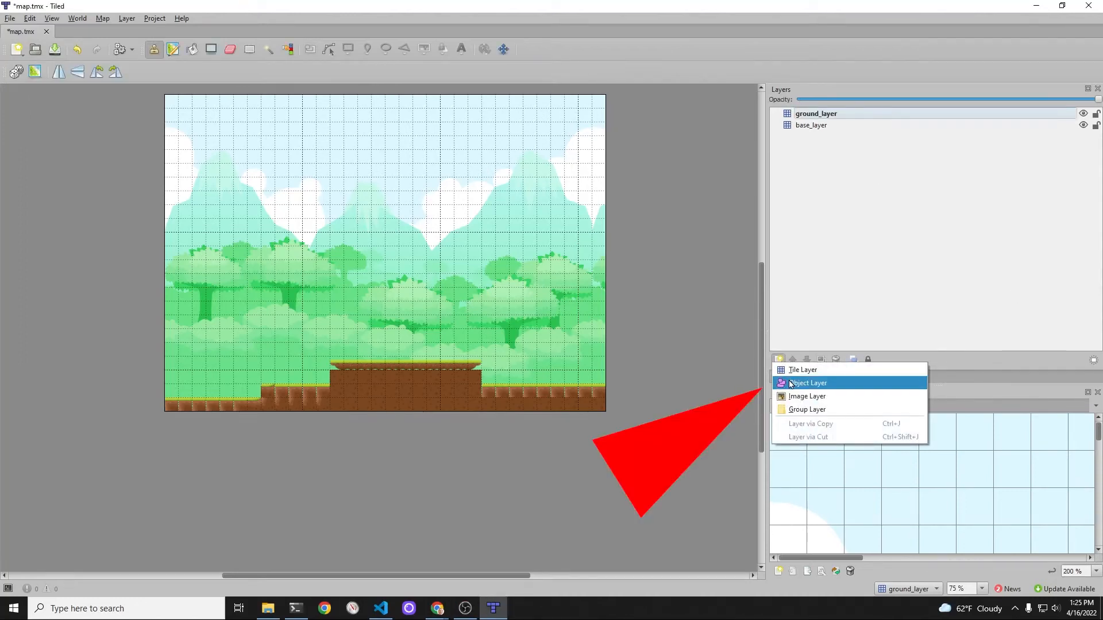
pyautogui.click(808, 383)
pyautogui.write('ground')
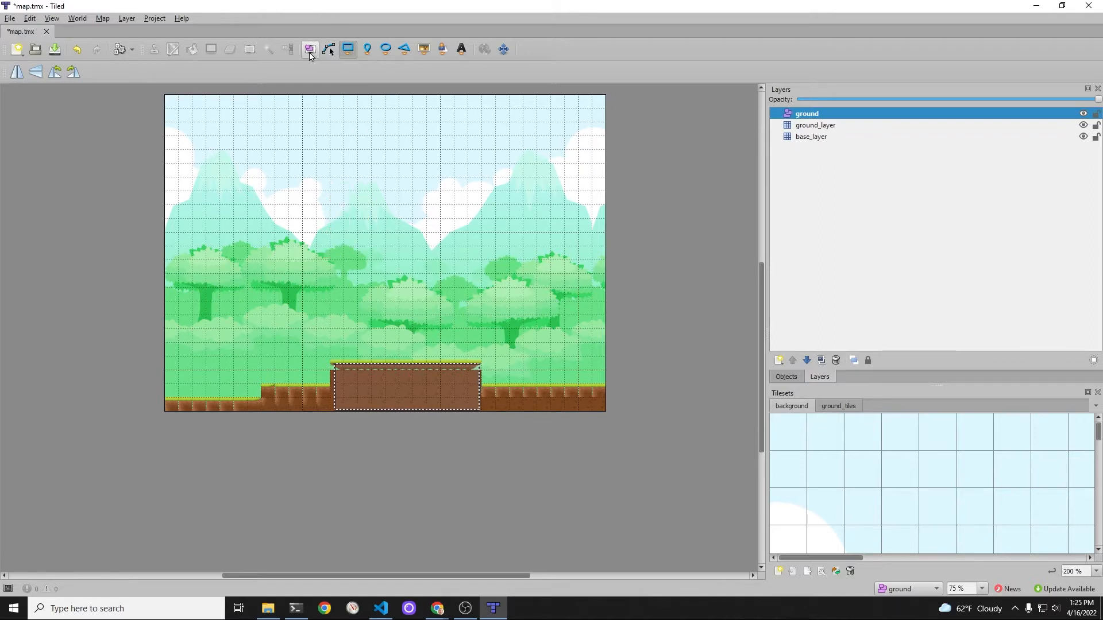
# Switch to the Select Objects tool and set the map zoom to 100%
pyautogui.click(308, 49)
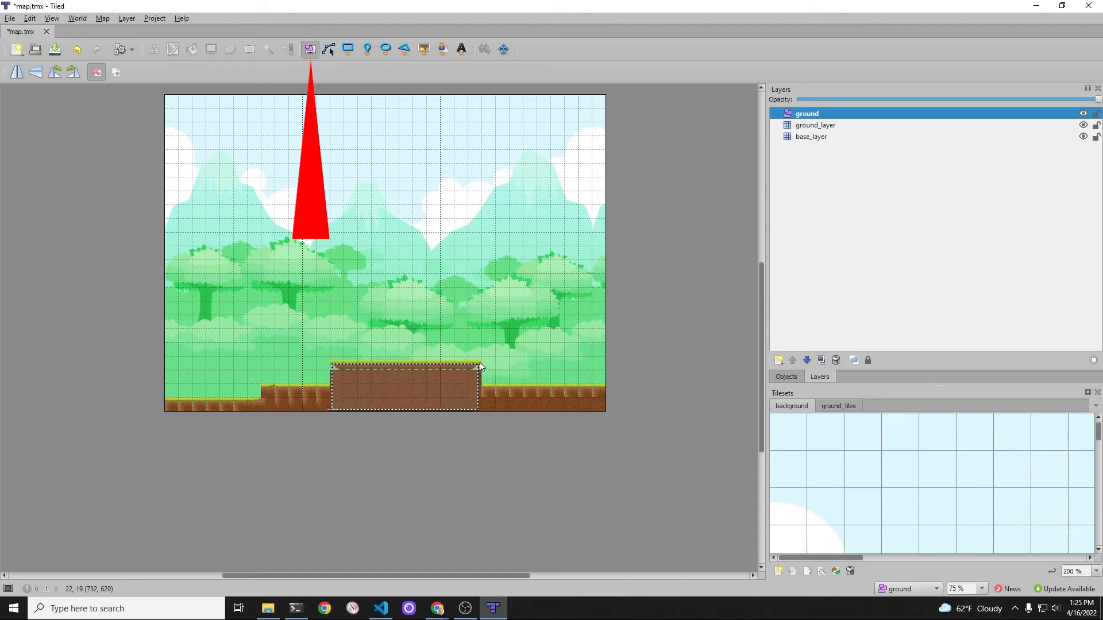
pyautogui.click(980, 589)
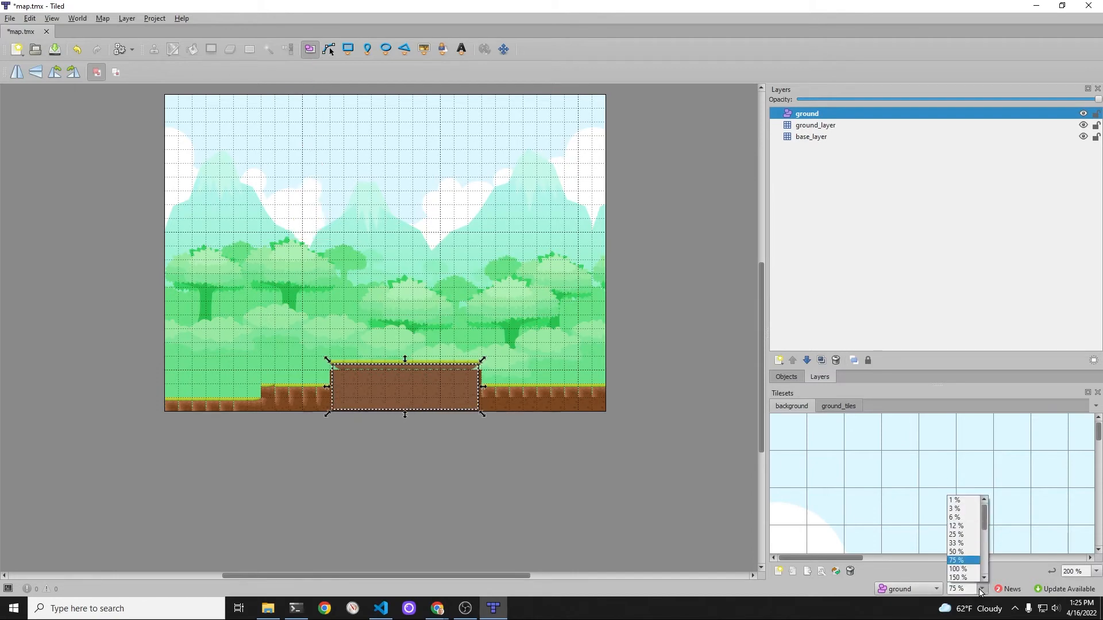
pyautogui.click(956, 568)
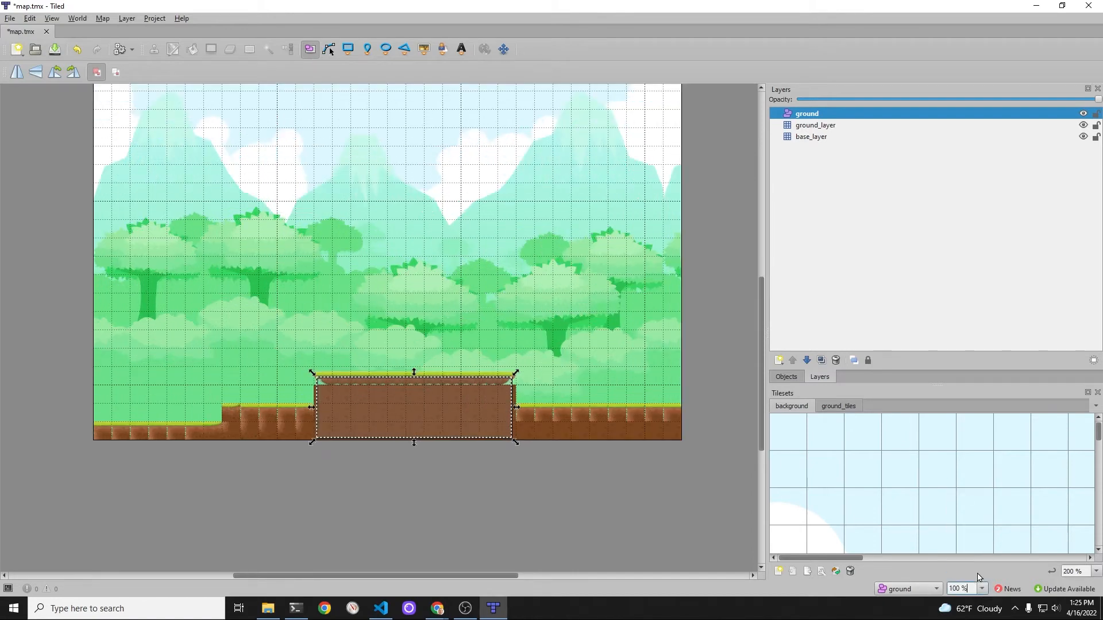
pyautogui.moveTo(524, 85)
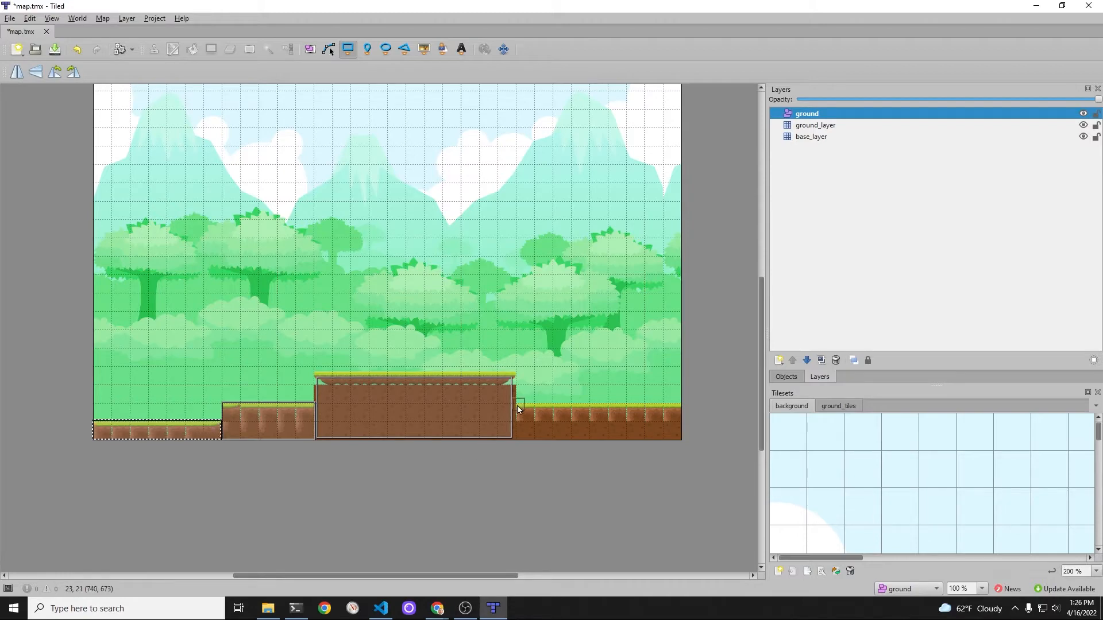
pyautogui.moveTo(515, 406)
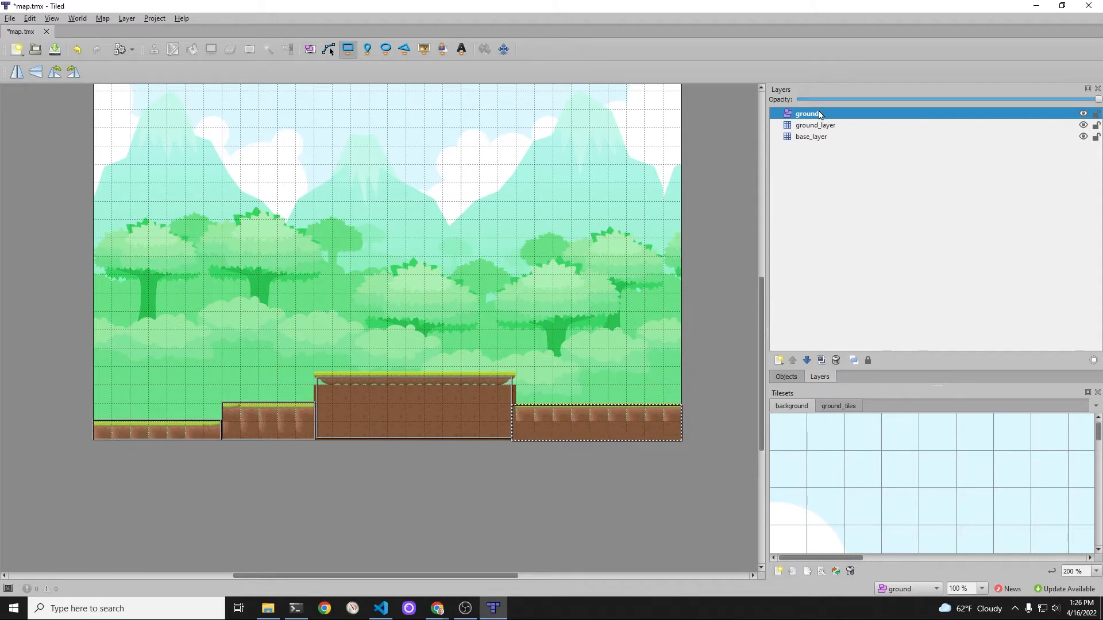
# Show the ground layer's four rectangles in the Objects view and save the map
pyautogui.click(786, 376)
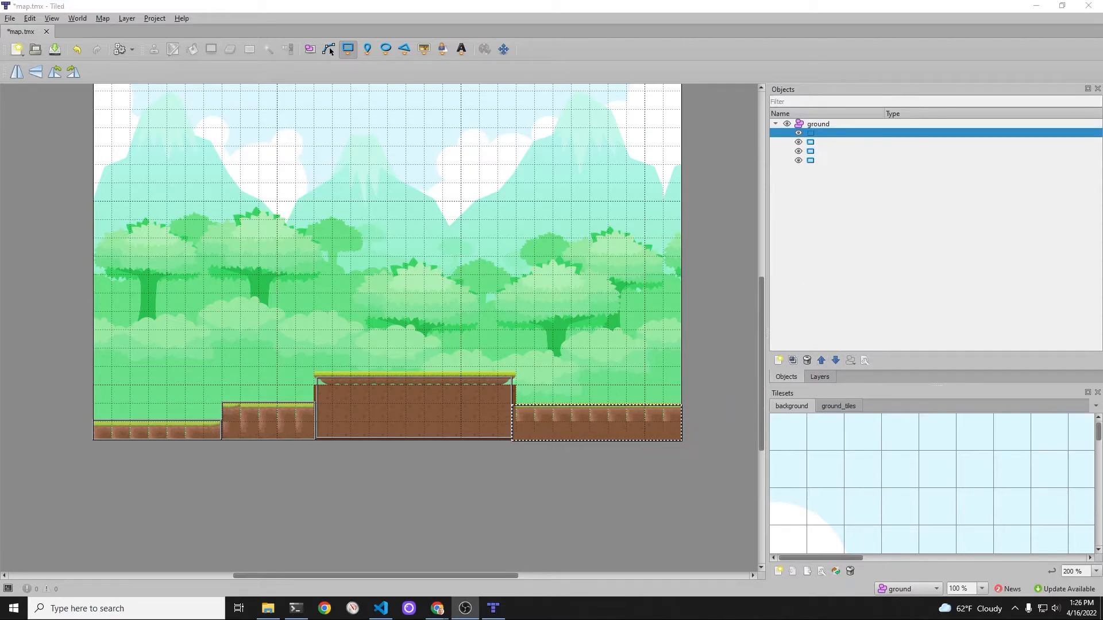
pyautogui.click(10, 18)
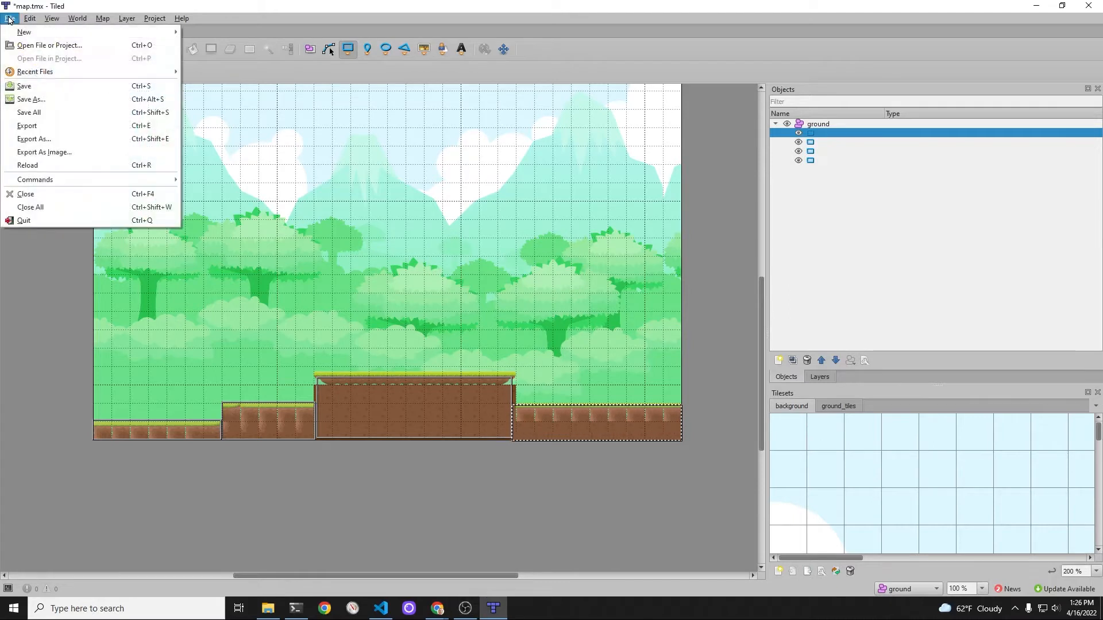
pyautogui.click(24, 85)
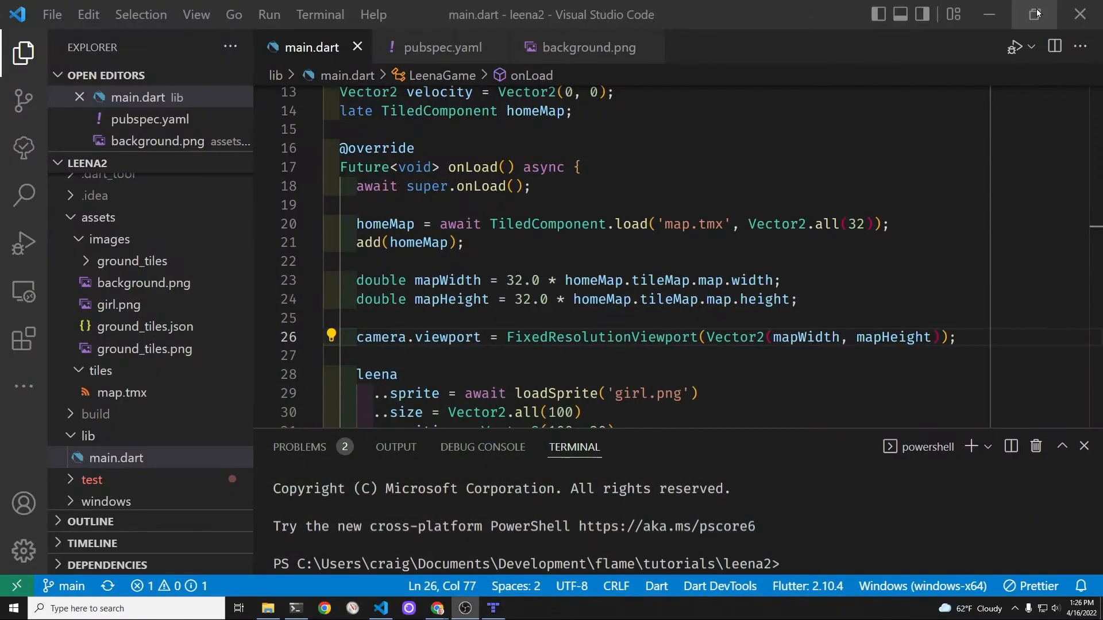
pyautogui.moveTo(376, 280)
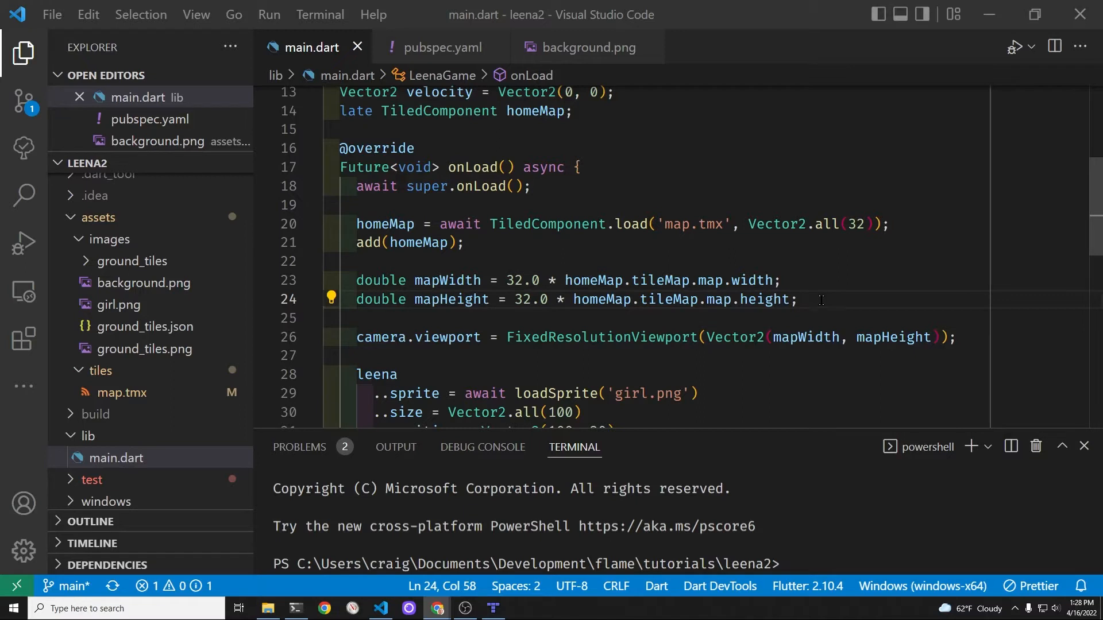
pyautogui.moveTo(840, 303)
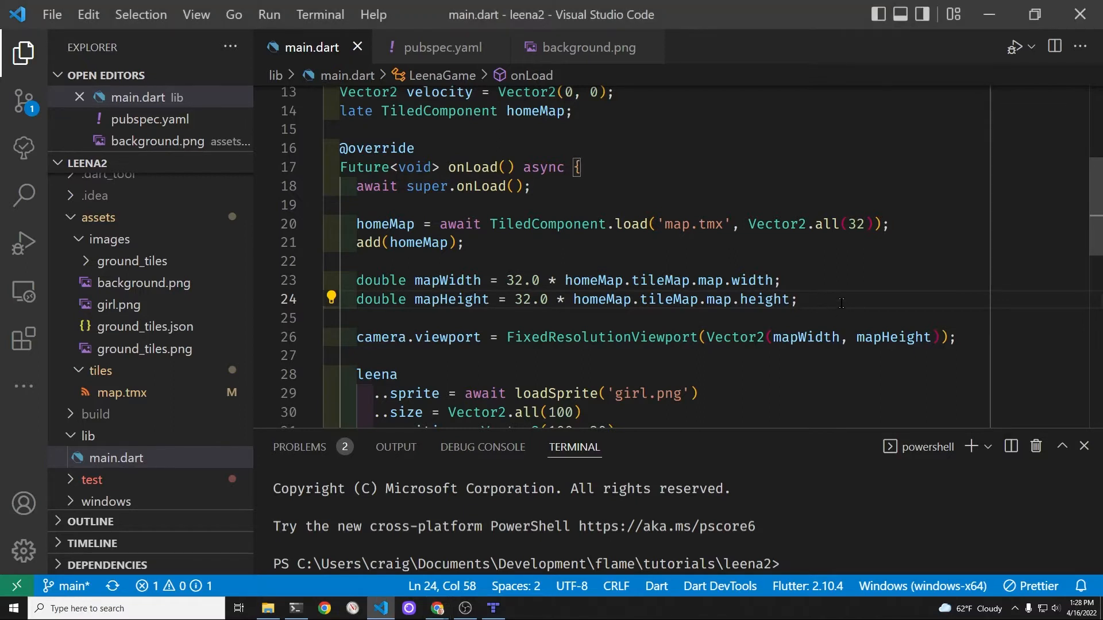
# Insert a blank line after the map height calculation in main.dart's onLoad
pyautogui.press('enter')
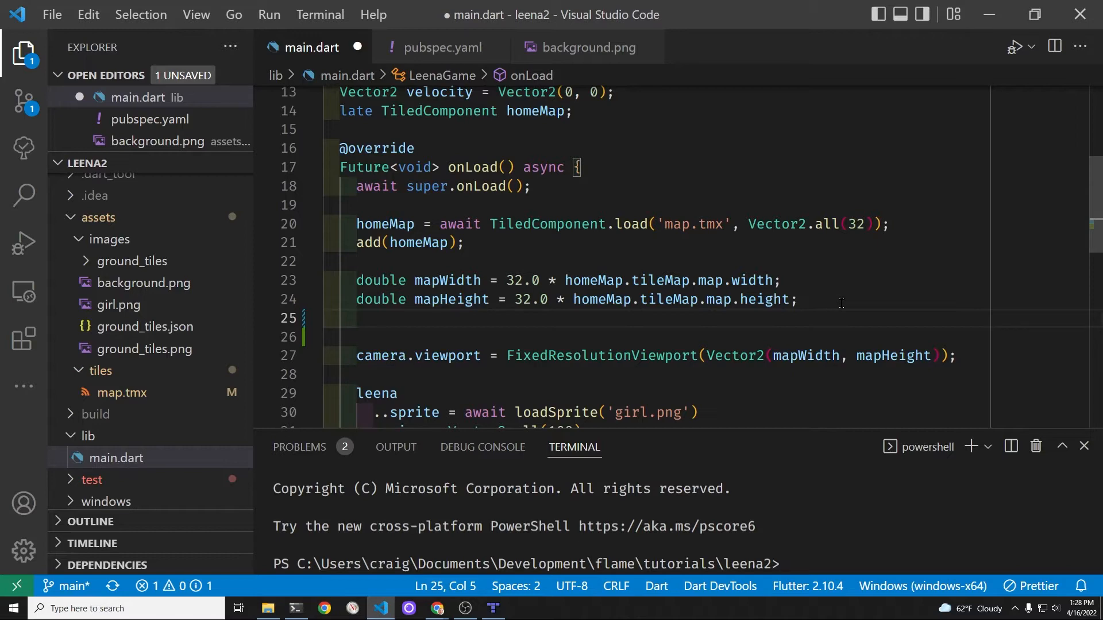
# Declare final obstacleGroup = homeMap.tileMap.getLayer('ground') in main.dart and save
pyautogui.write('final obj')
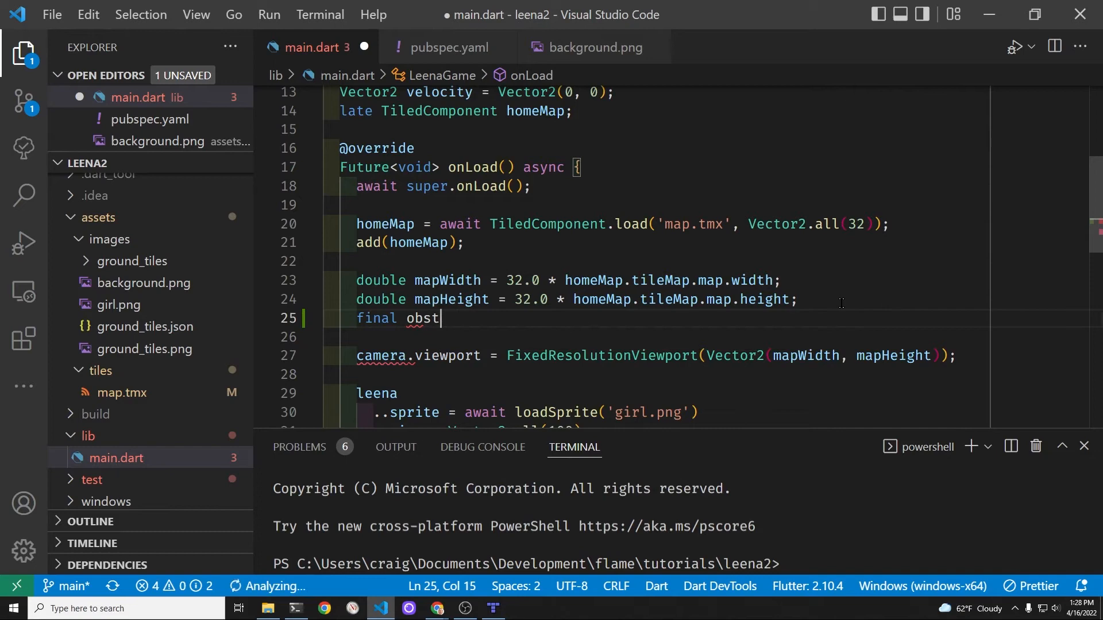
pyautogui.write('acle')
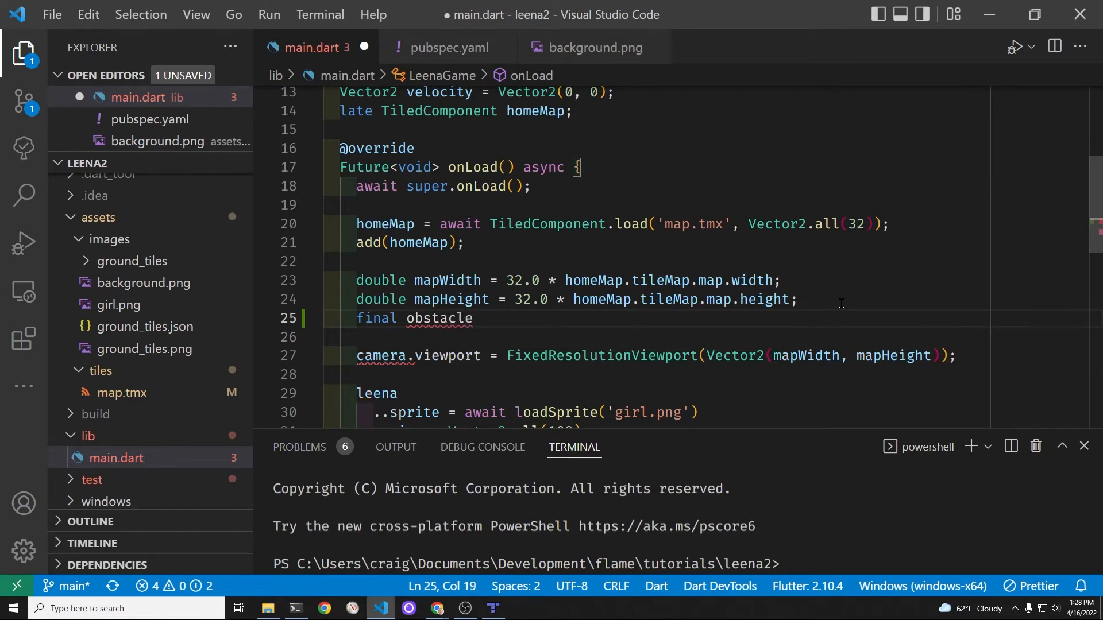
pyautogui.write('Group = hom')
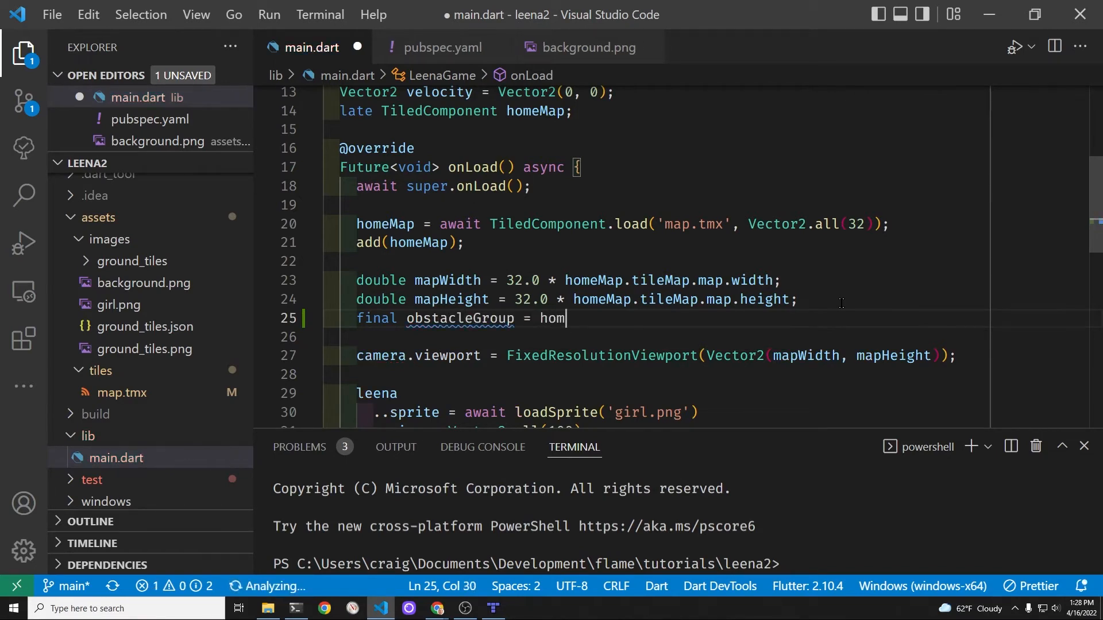
pyautogui.write('eMap.tileMap.')
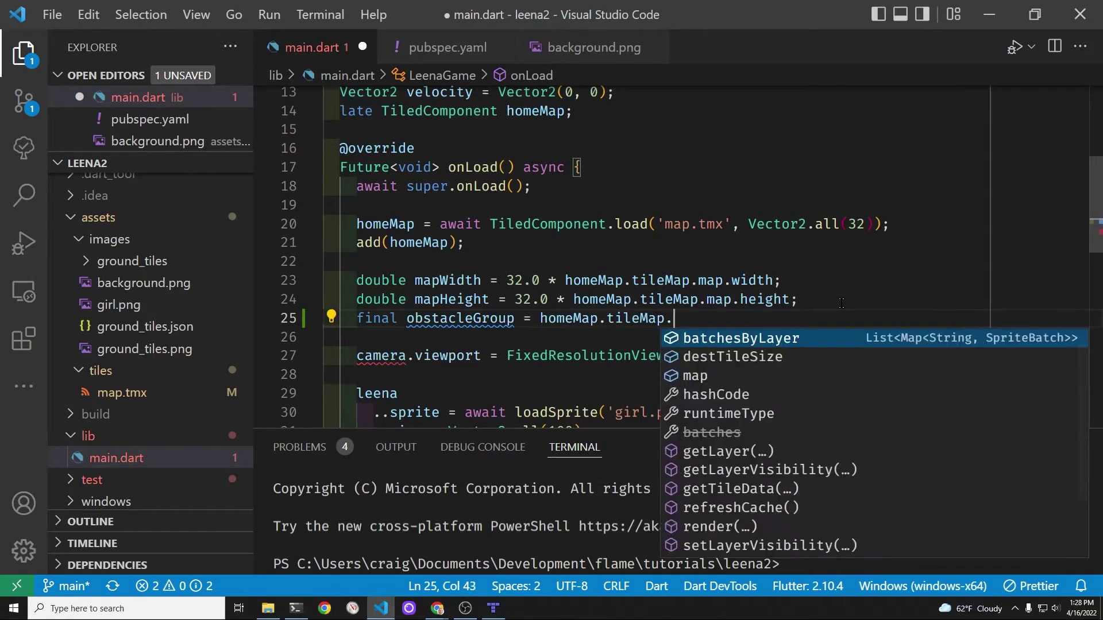
pyautogui.write('get')
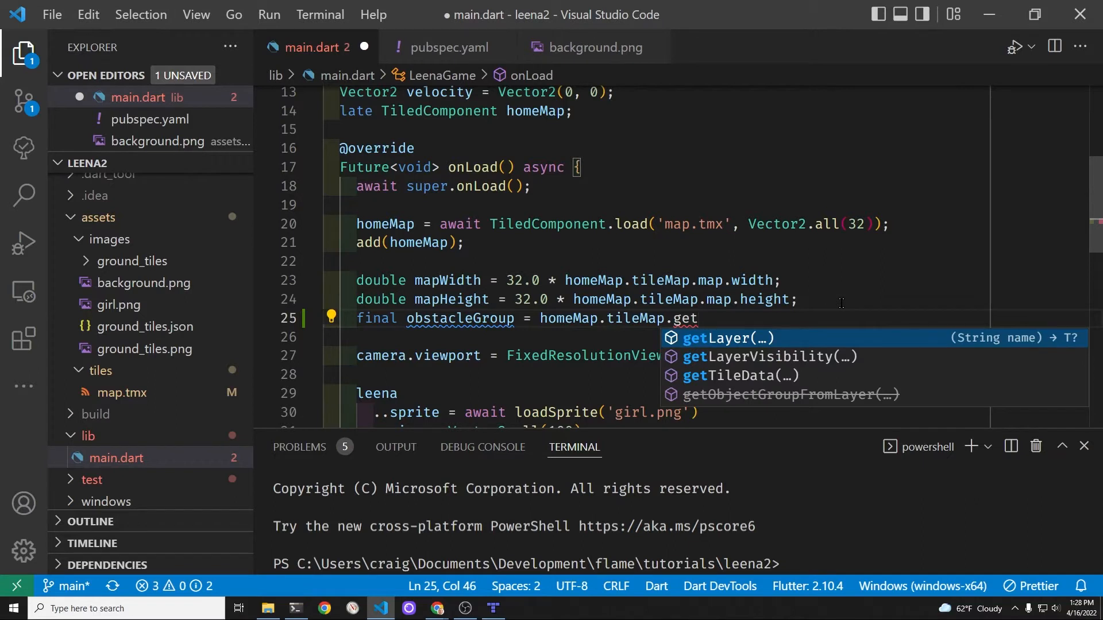
pyautogui.write('ObjectGroupFromLayer(name')
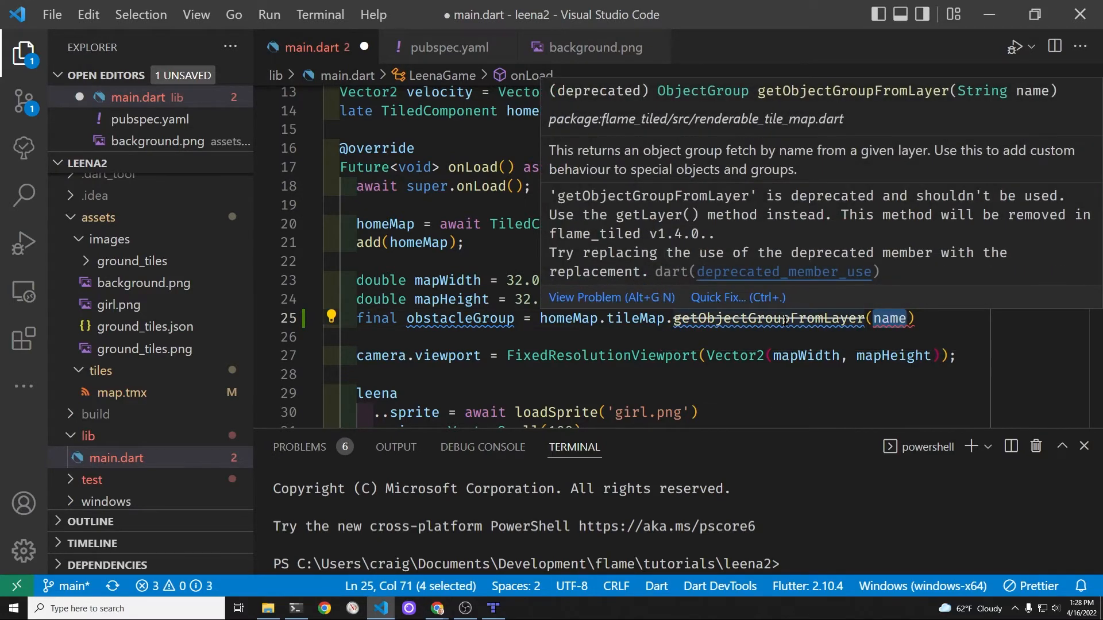
pyautogui.moveTo(765, 270)
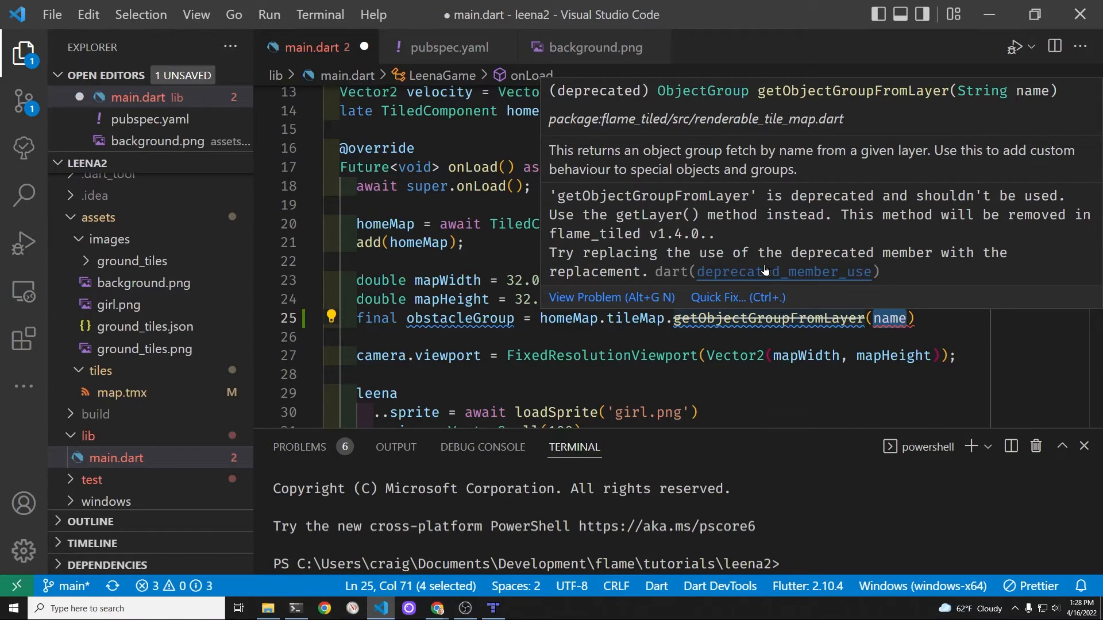
pyautogui.moveTo(770, 225)
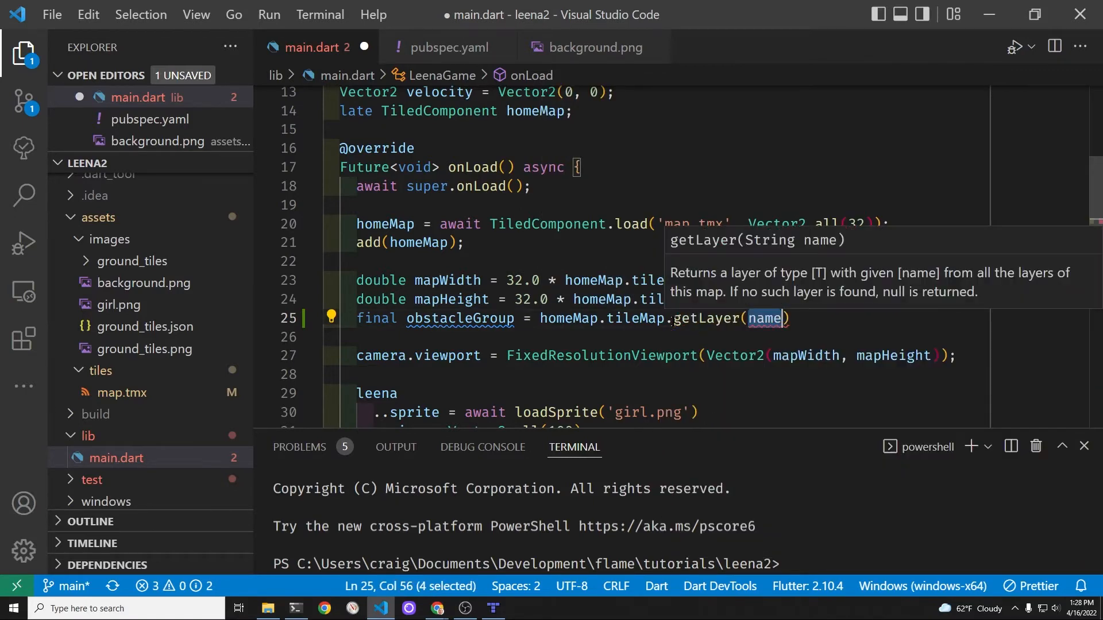
pyautogui.write("''")
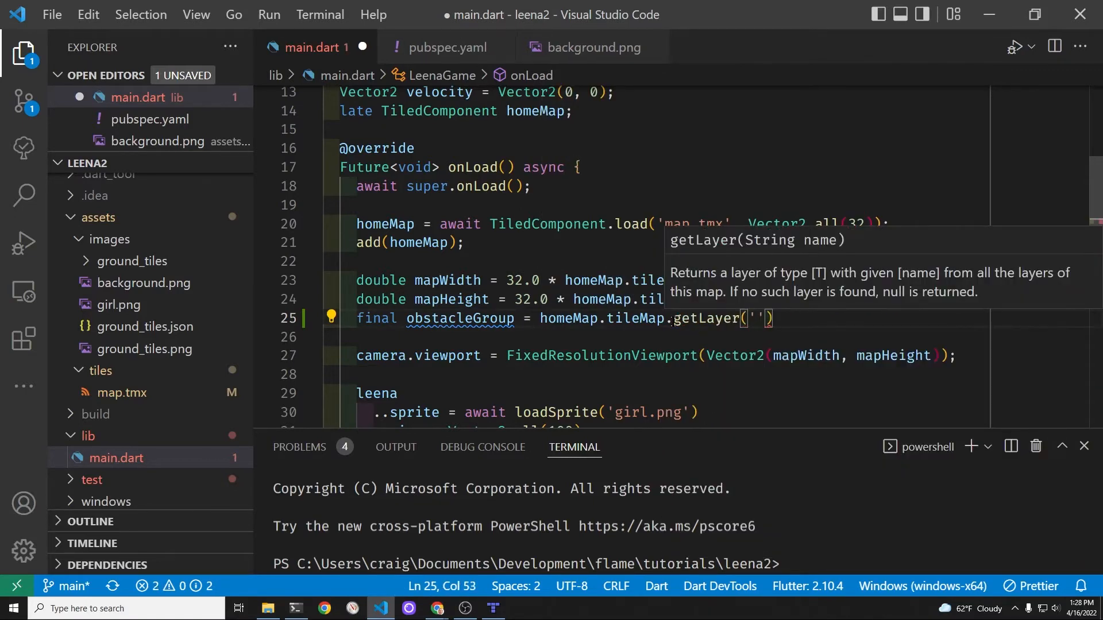
pyautogui.write('ground')
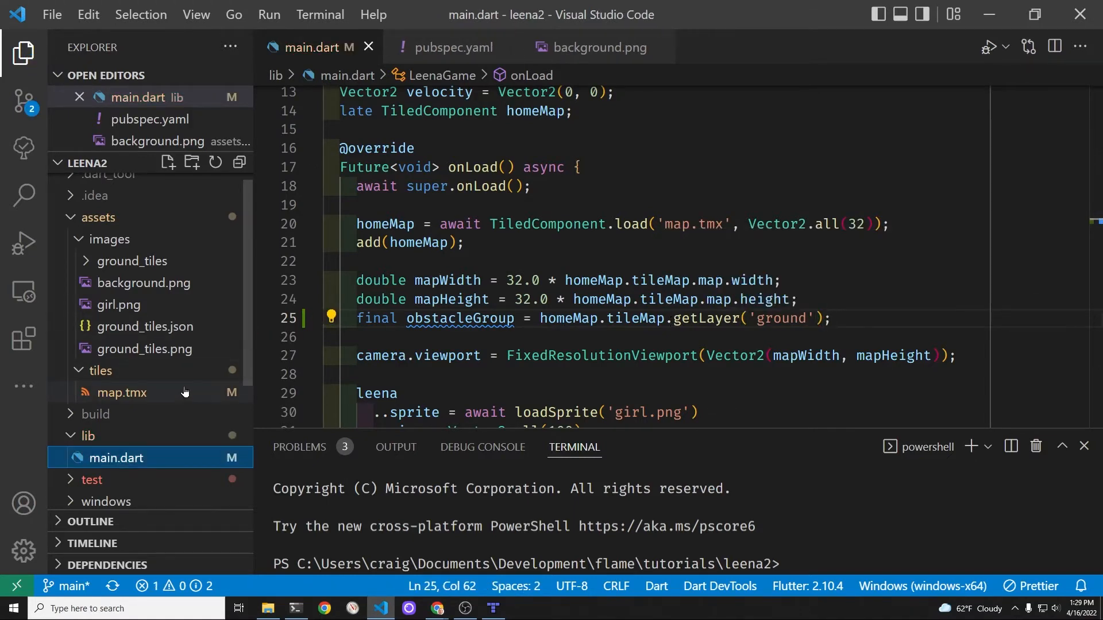
pyautogui.click(122, 392)
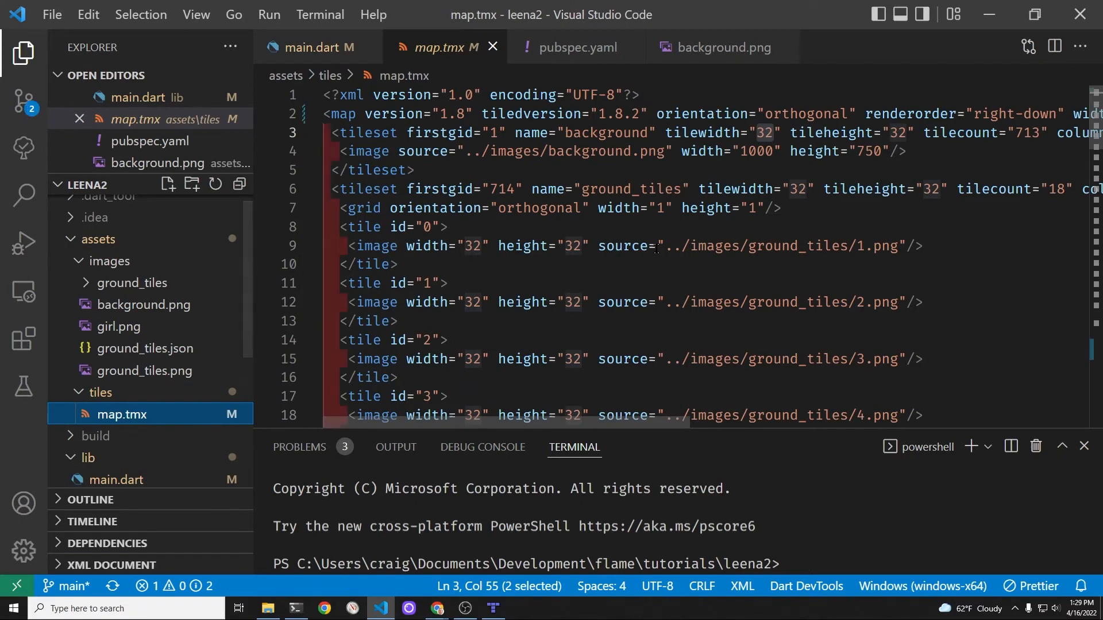
# Scroll map.tmx down to the ground objectgroup with its four rectangles
pyautogui.scroll(-3)
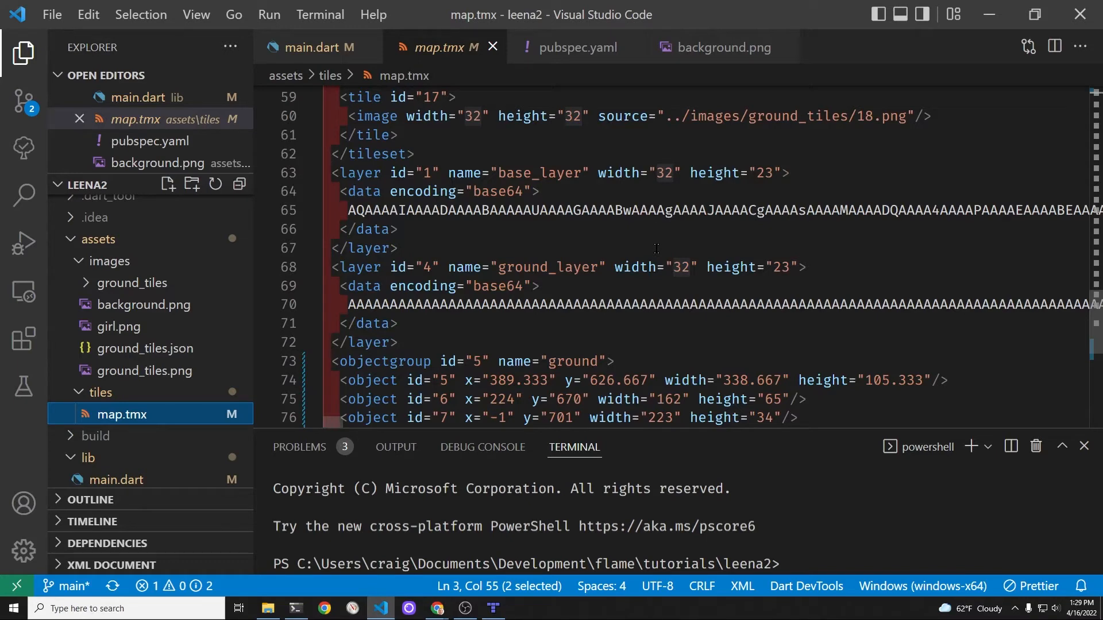
pyautogui.scroll(-3)
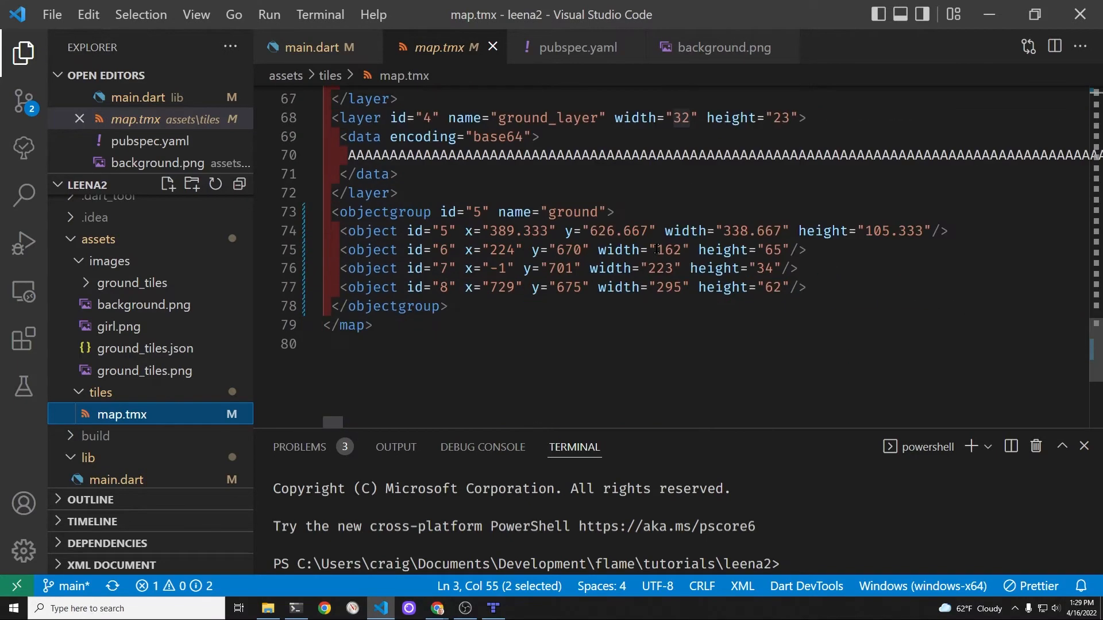
pyautogui.moveTo(312, 391)
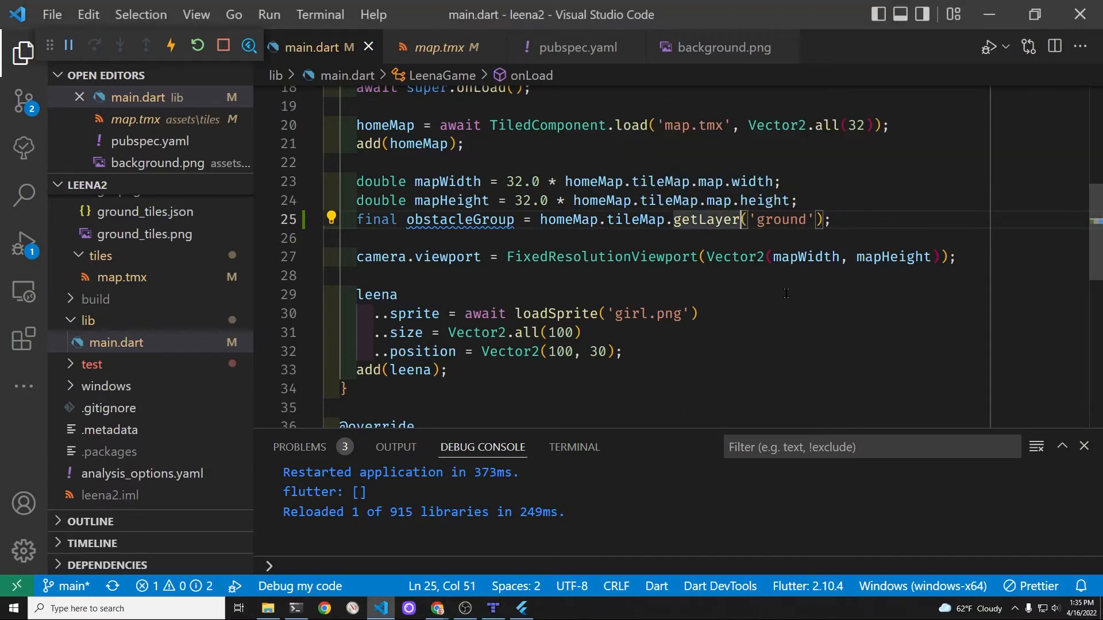
# Change the obstacleGroup line to getLayer<ObjectGroup>('ground')
pyautogui.write('<')
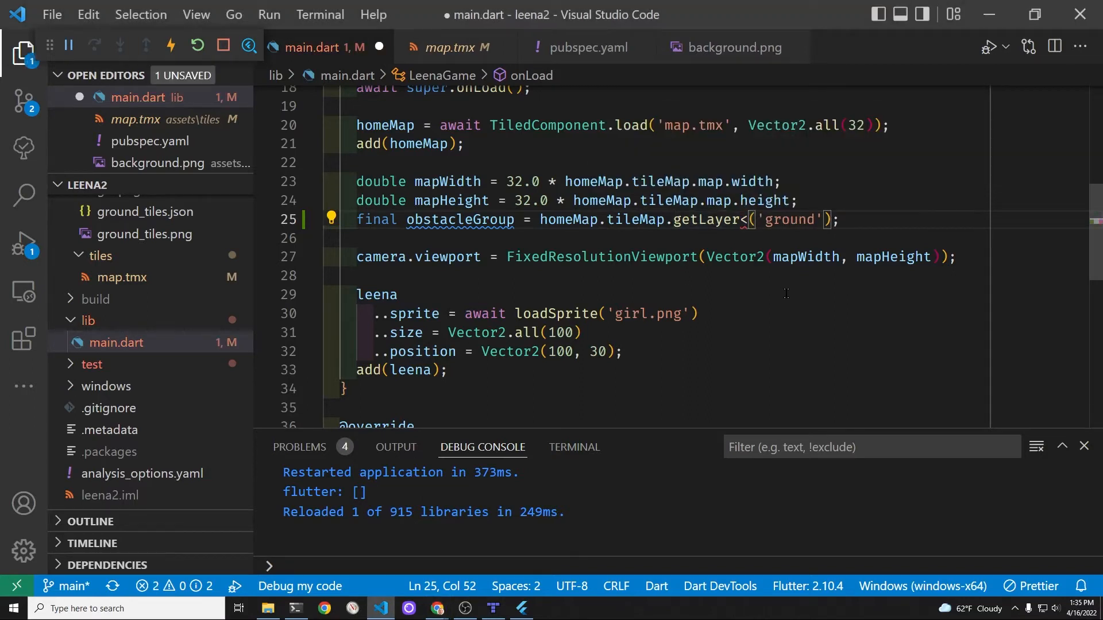
pyautogui.write('ObjectGrou')
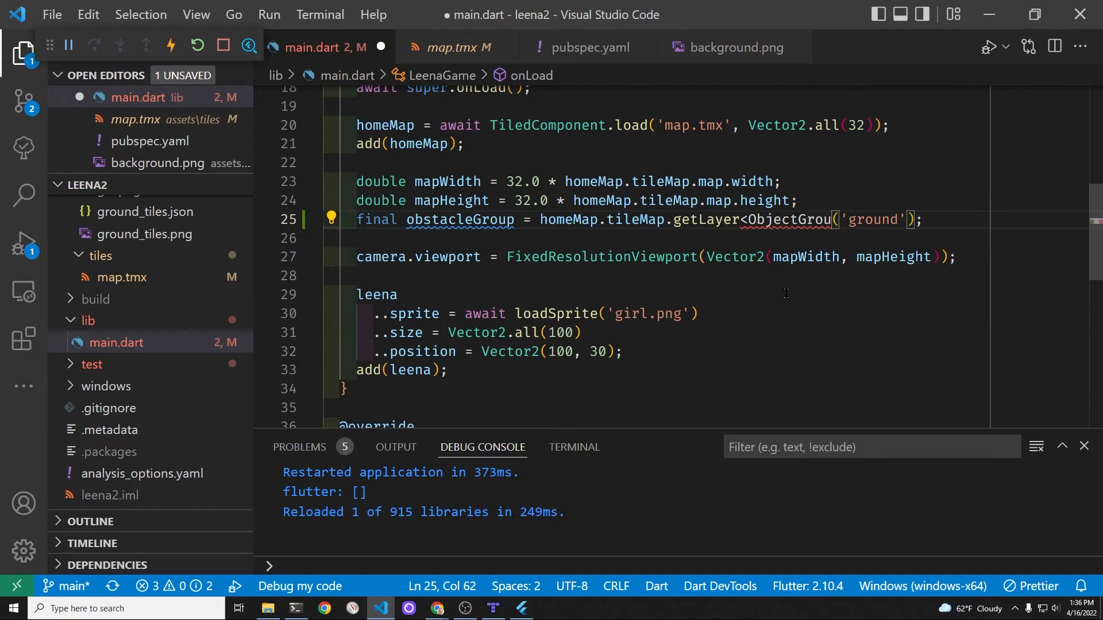
pyautogui.press('Backspace')
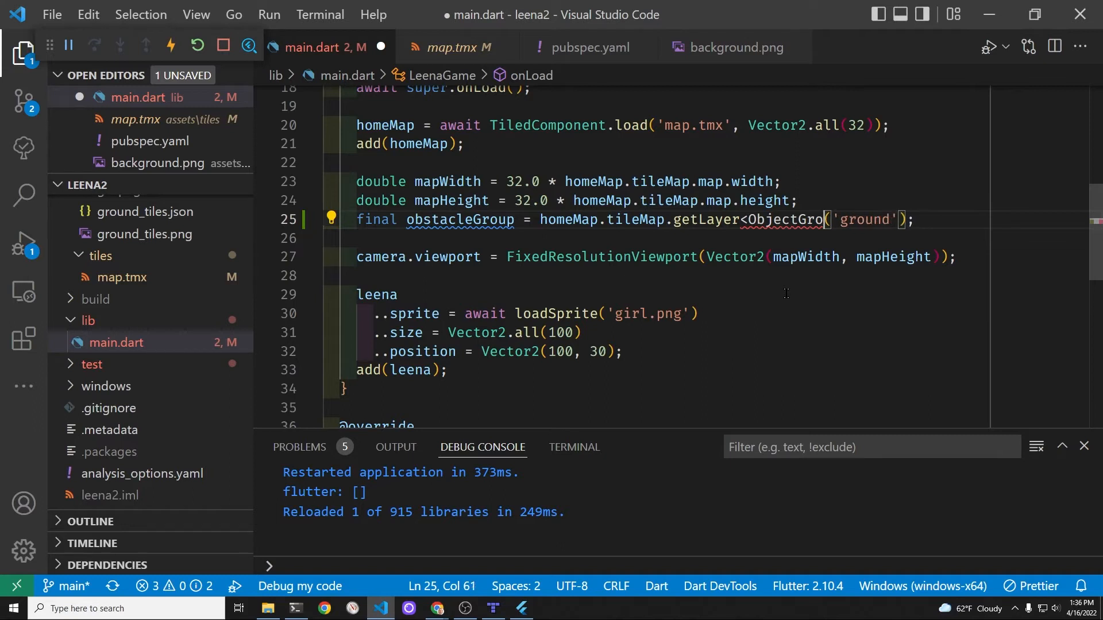
pyautogui.write('up>')
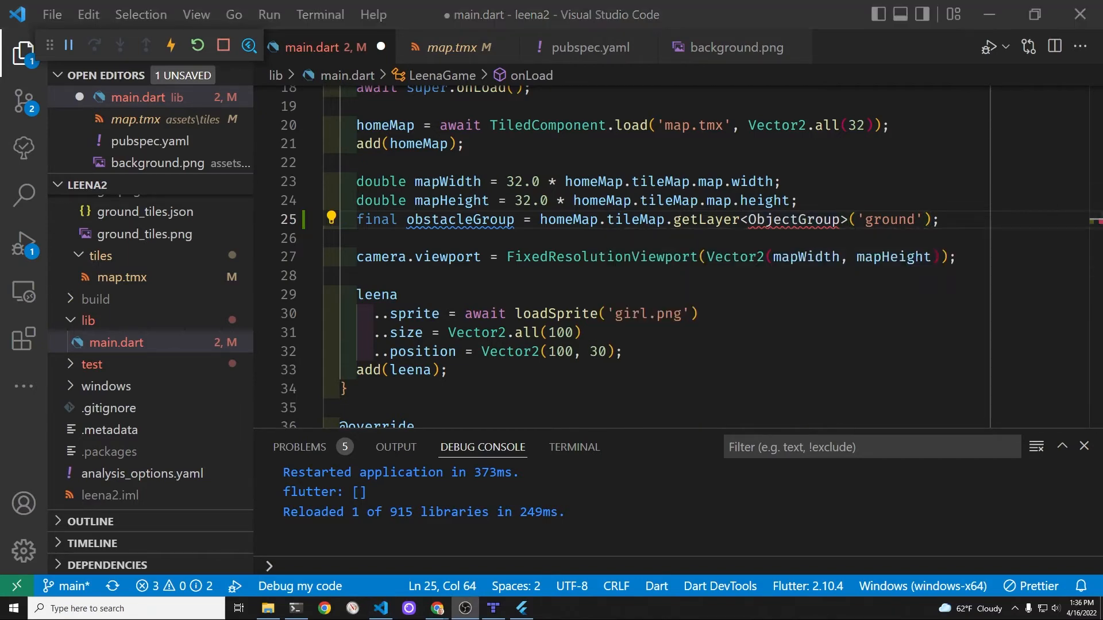
# Add an import 'package:…' line beneath main.dart's existing imports and save
pyautogui.click(574, 447)
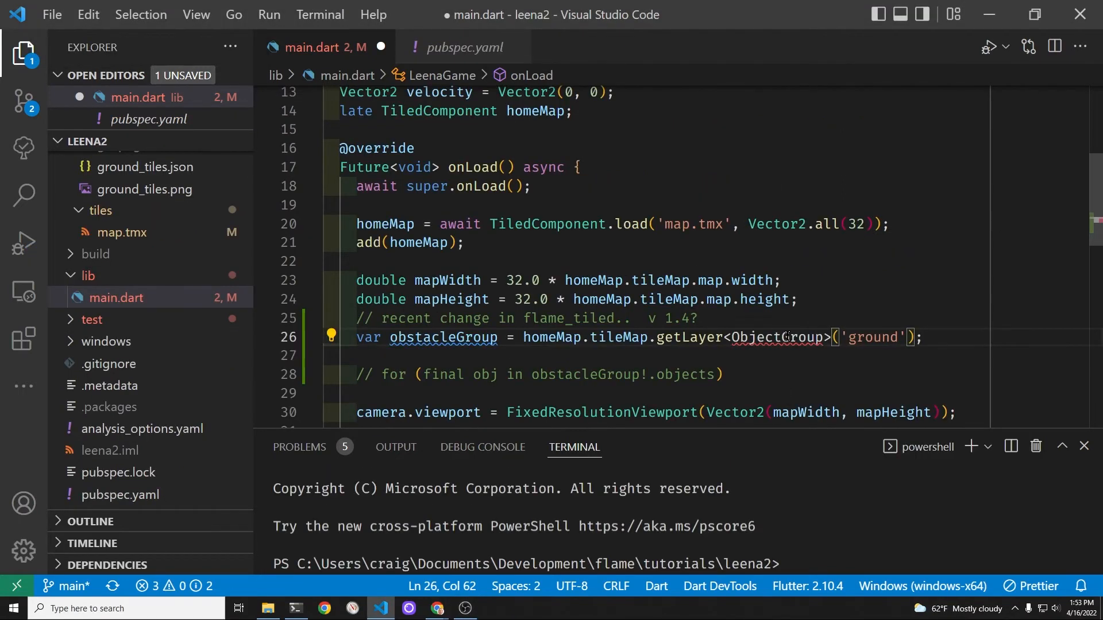
pyautogui.click(789, 337)
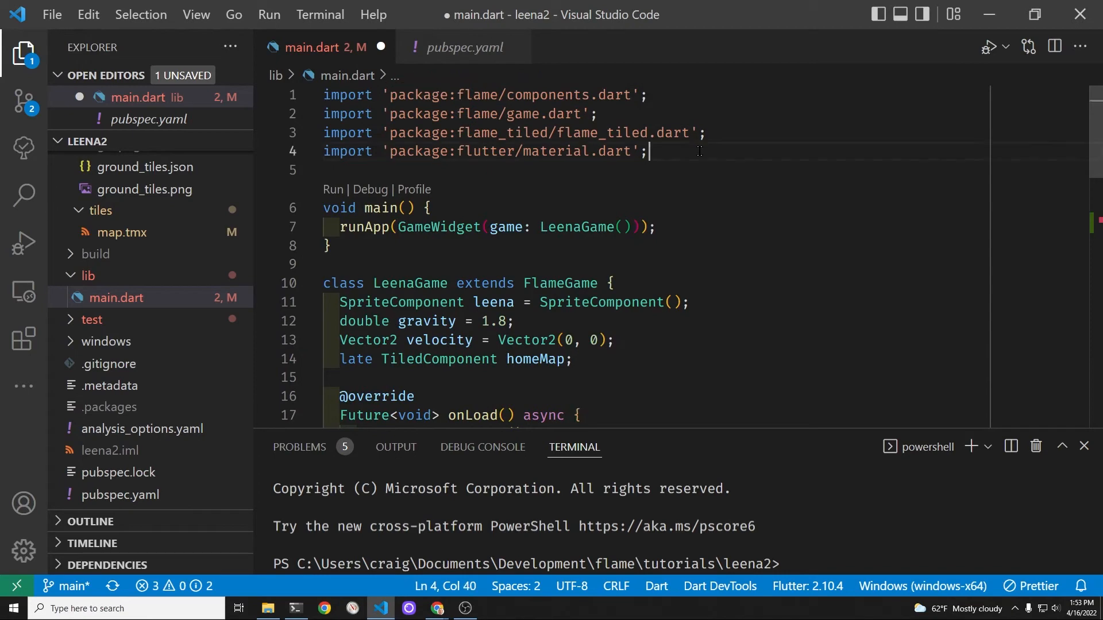
pyautogui.write('i')
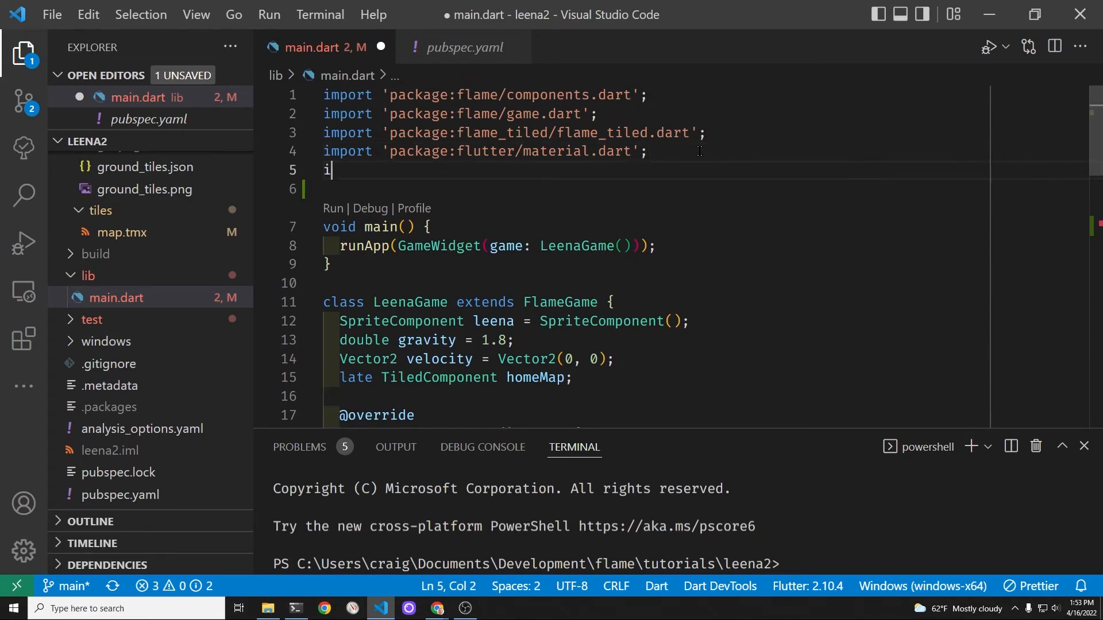
pyautogui.write("mport 'packa")
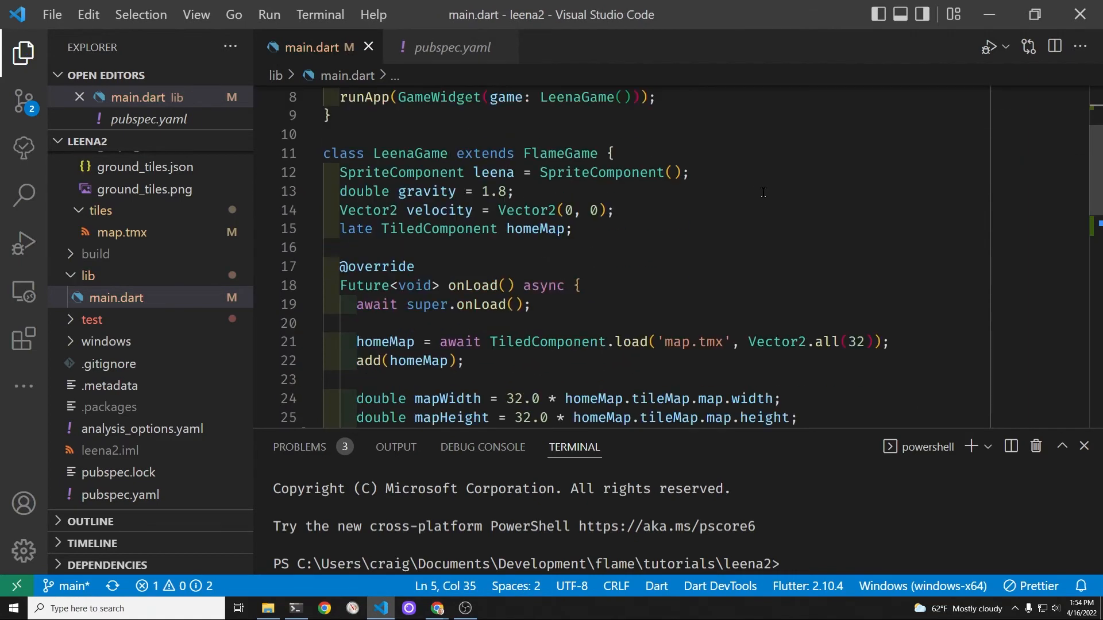
# Uncomment the for loop over obstacleGroup's objects, print obj.x inside it, and save
pyautogui.scroll(-3)
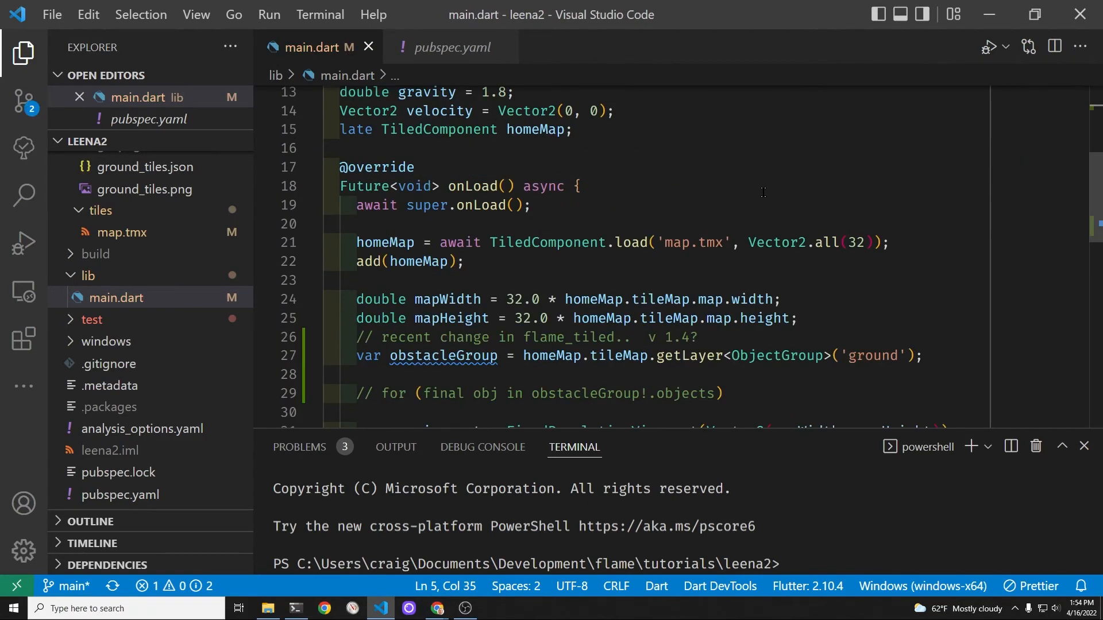
pyautogui.click(923, 355)
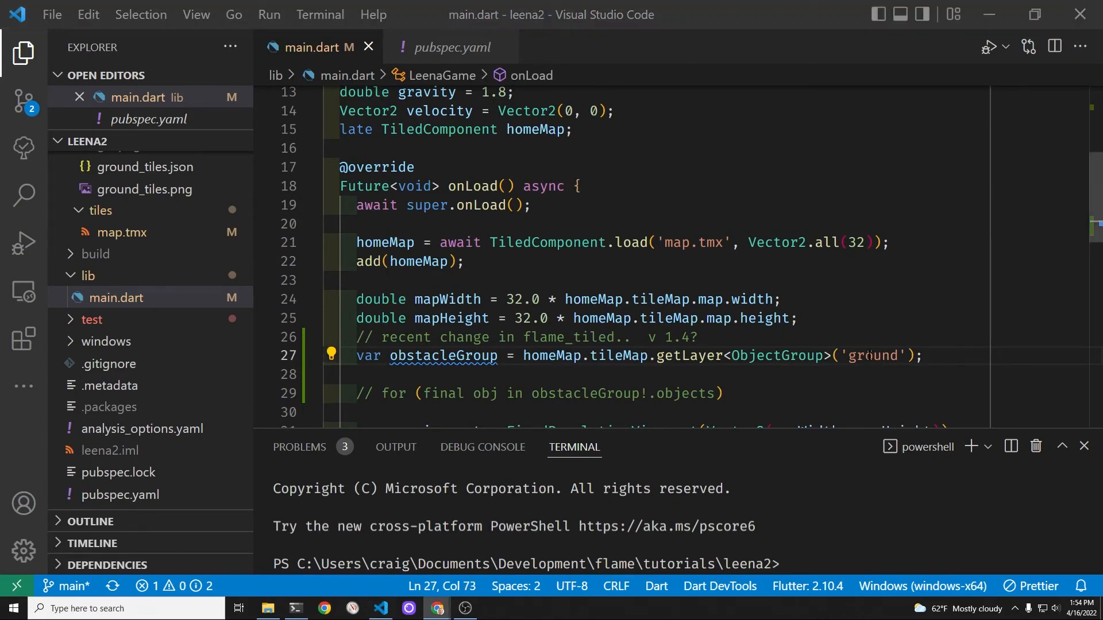
pyautogui.scroll(-3)
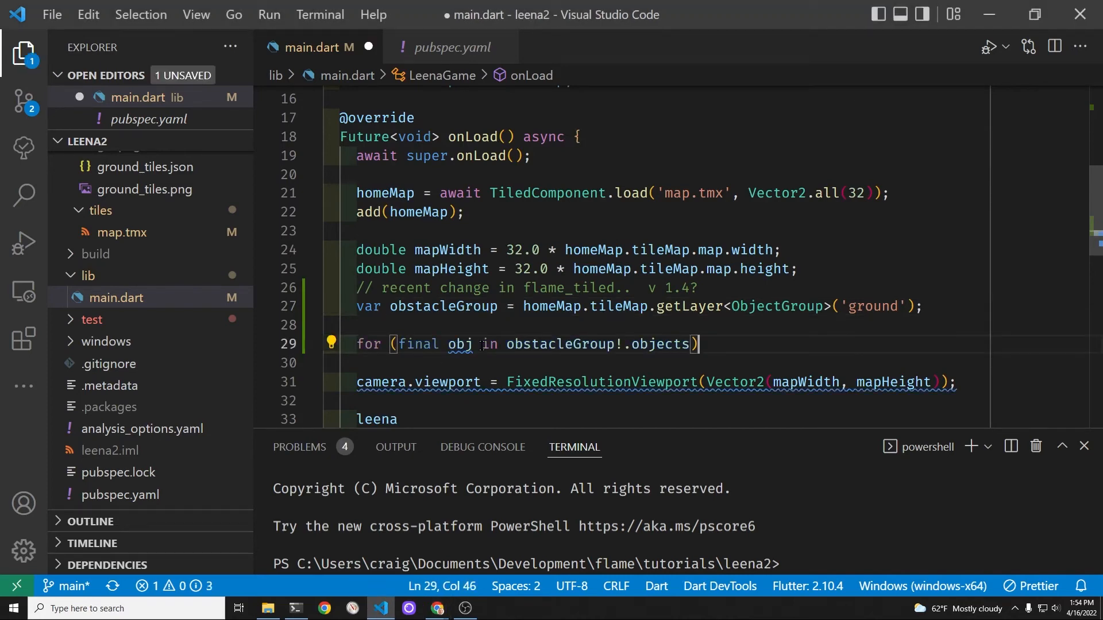
pyautogui.write('{')
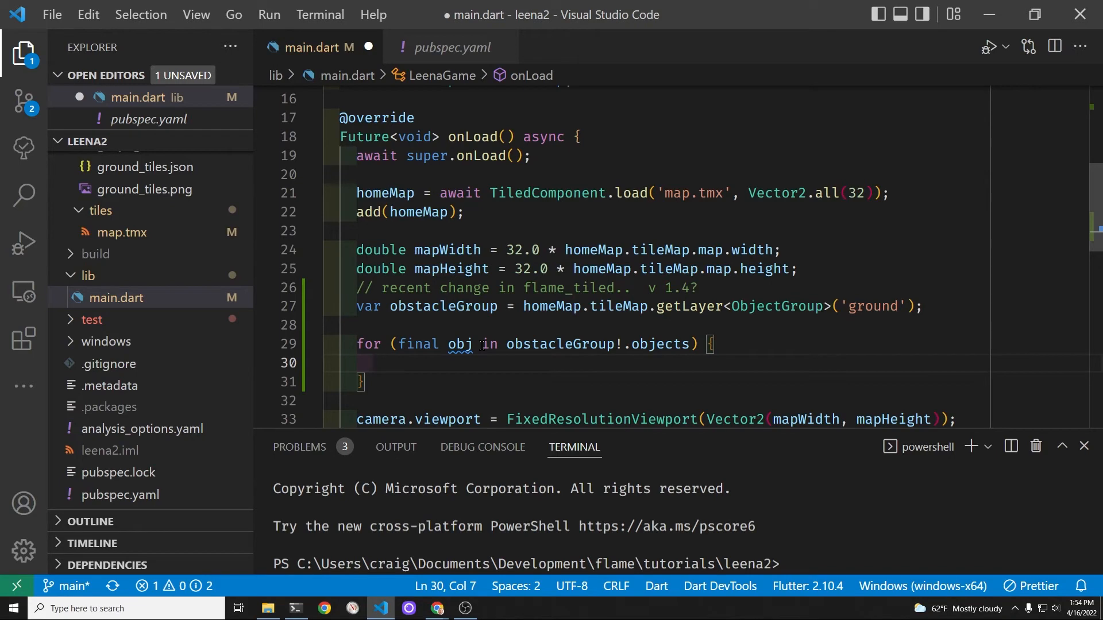
pyautogui.write('print')
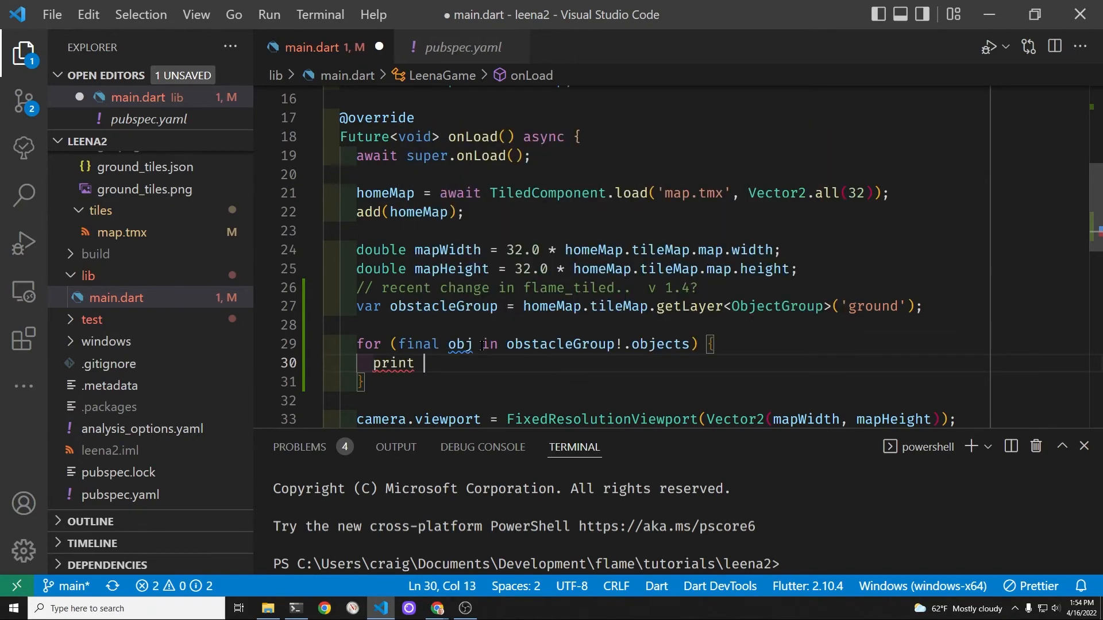
pyautogui.press('Backspace')
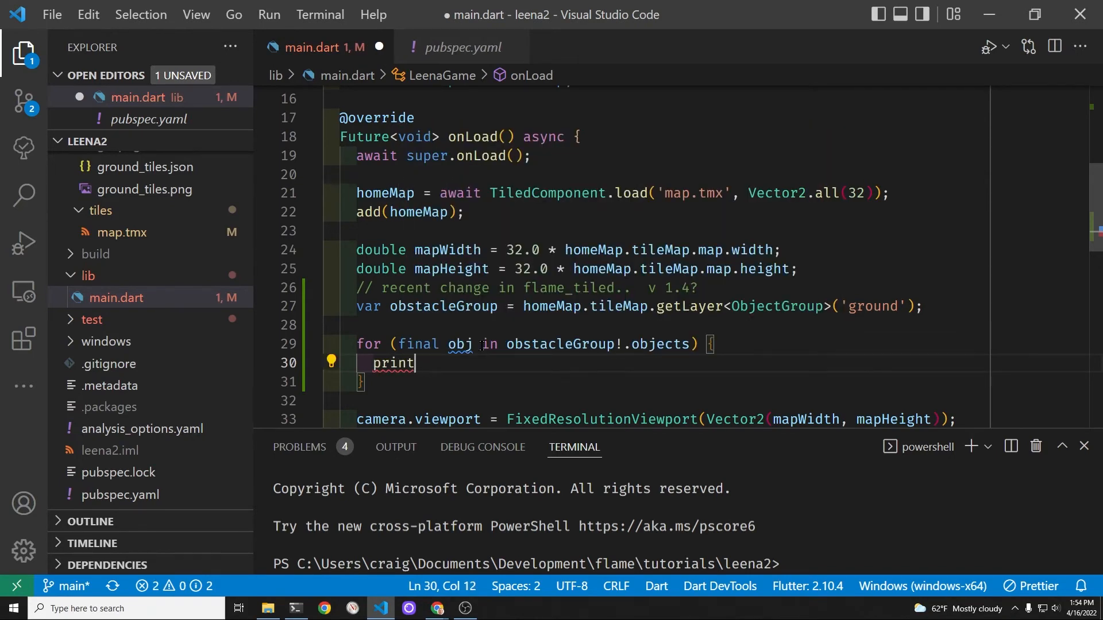
pyautogui.write('(obj')
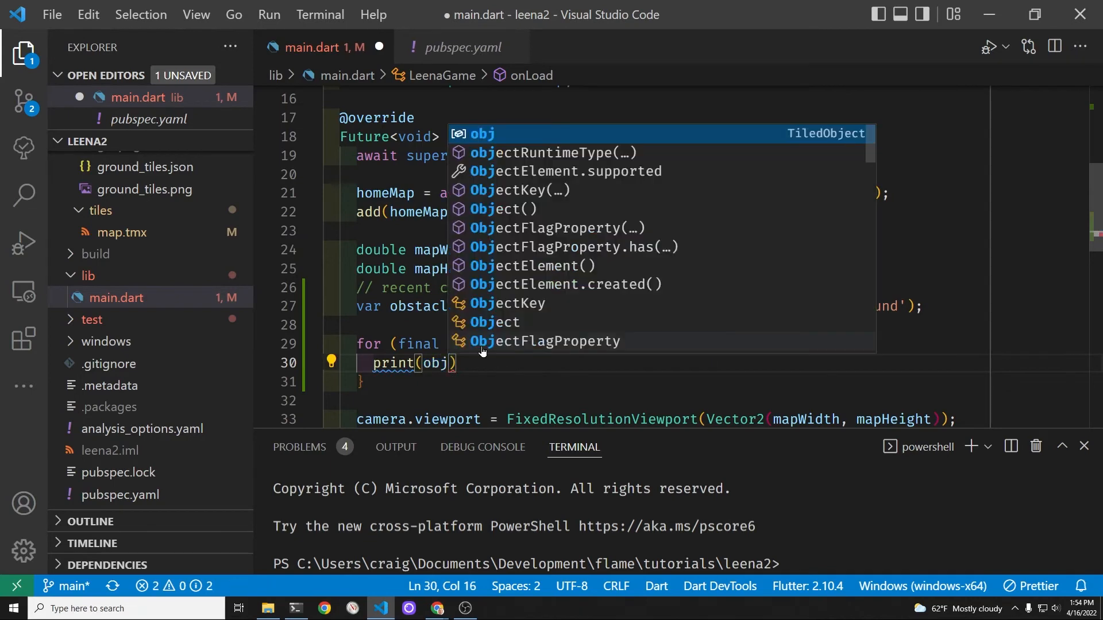
pyautogui.write('.x')
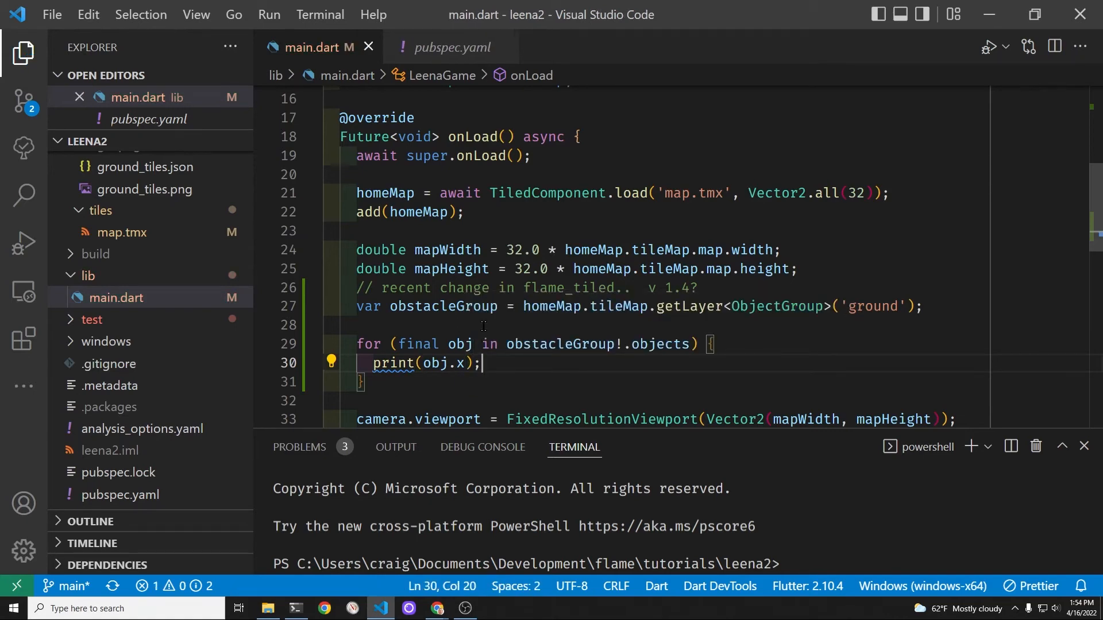
# Start debugging and check the printed x values 389.333, 224.0, -1.0, 729.0 against map.tmx
pyautogui.click(268, 14)
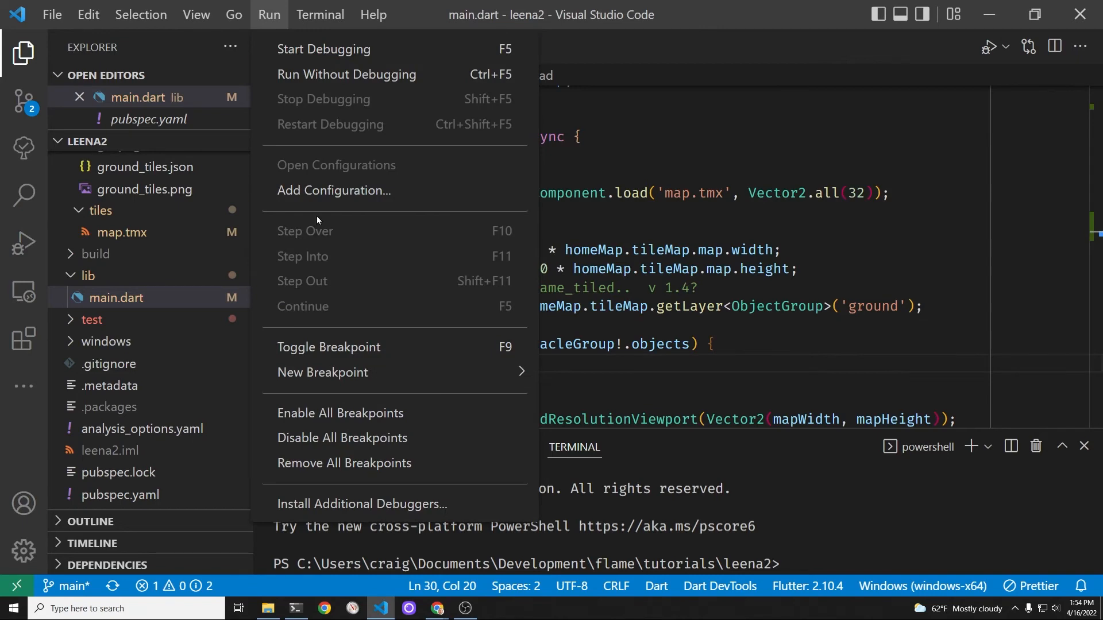
pyautogui.click(324, 48)
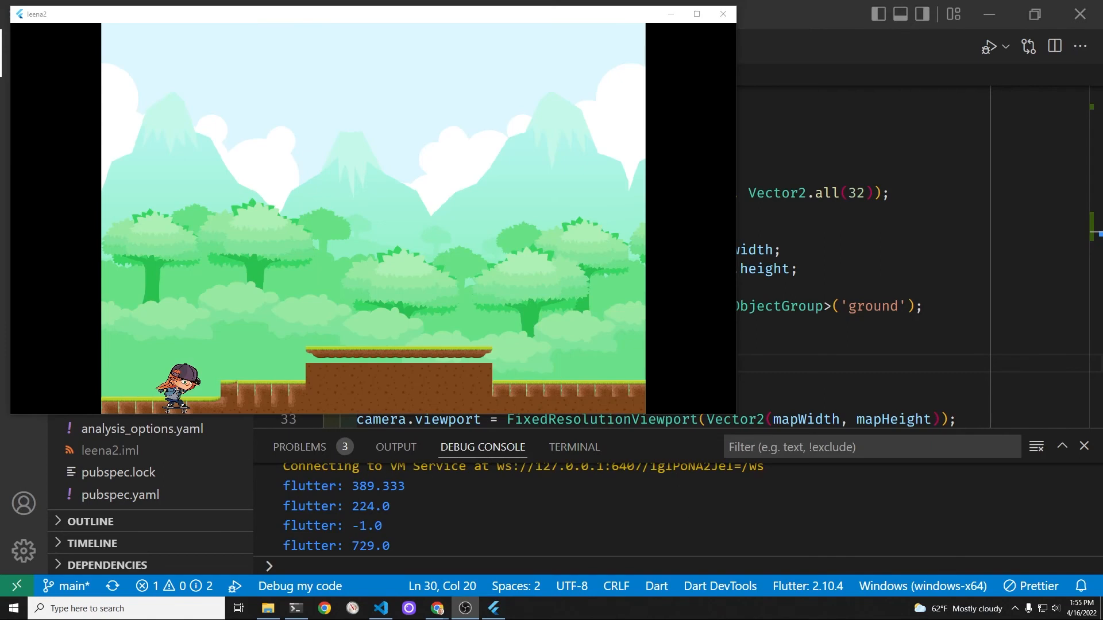
pyautogui.moveTo(289, 359)
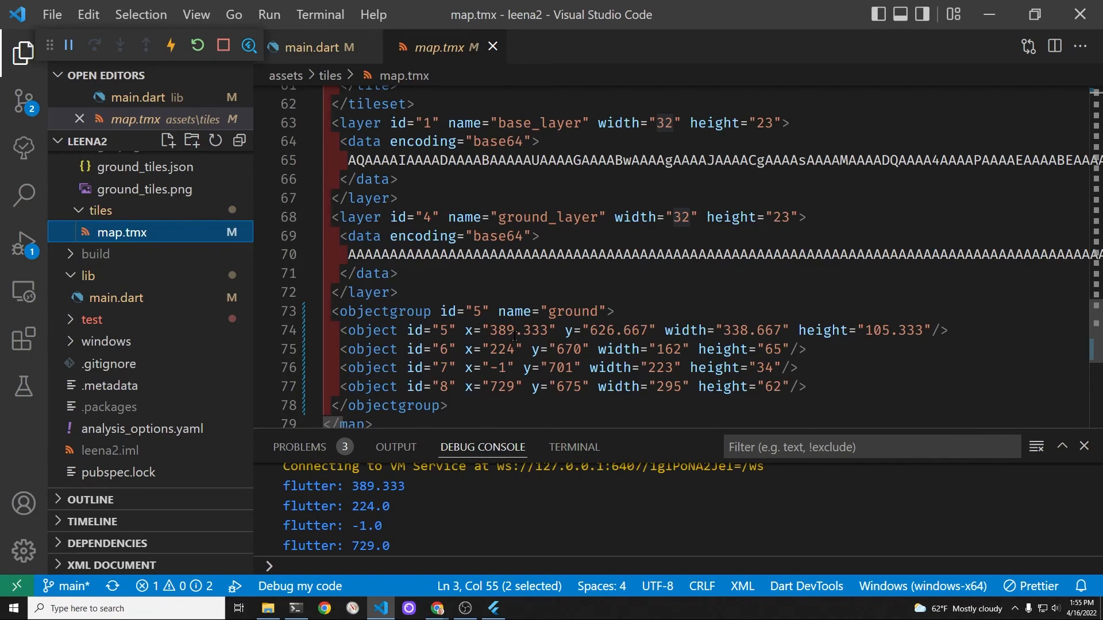
pyautogui.doubleClick(501, 329)
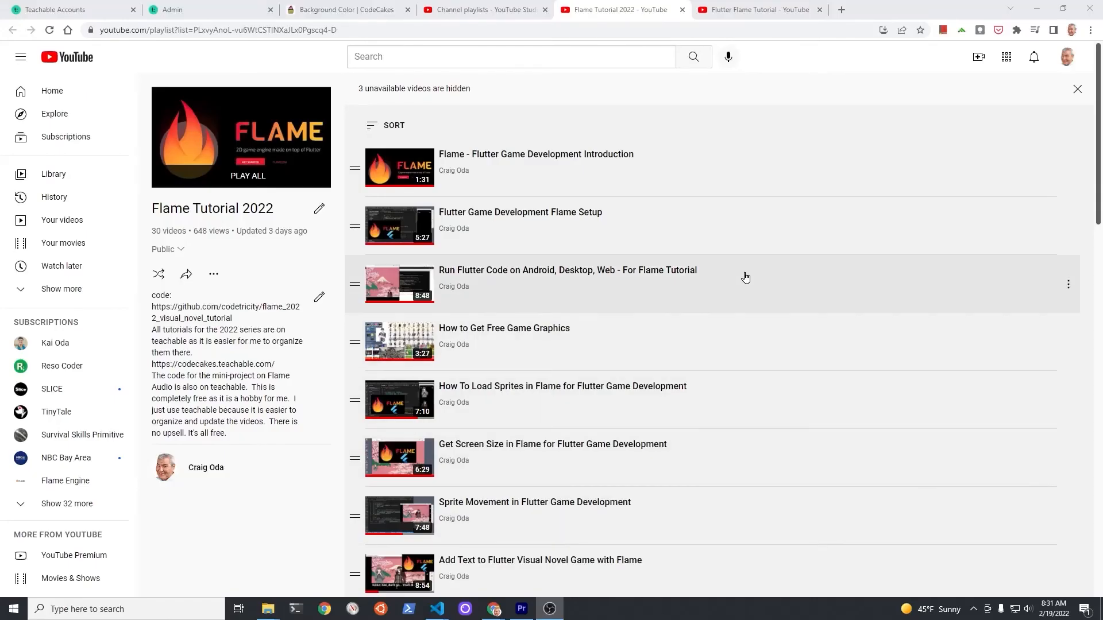
# Switch to the CodeCakes Background Color course lecture in the browser
pyautogui.click(755, 9)
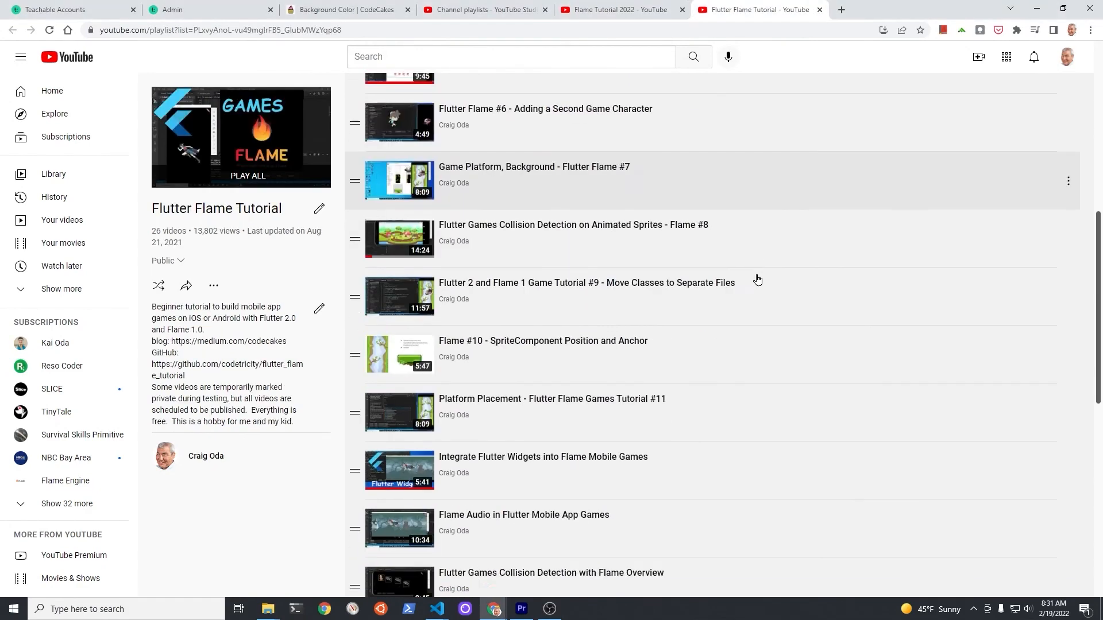
pyautogui.scroll(-3)
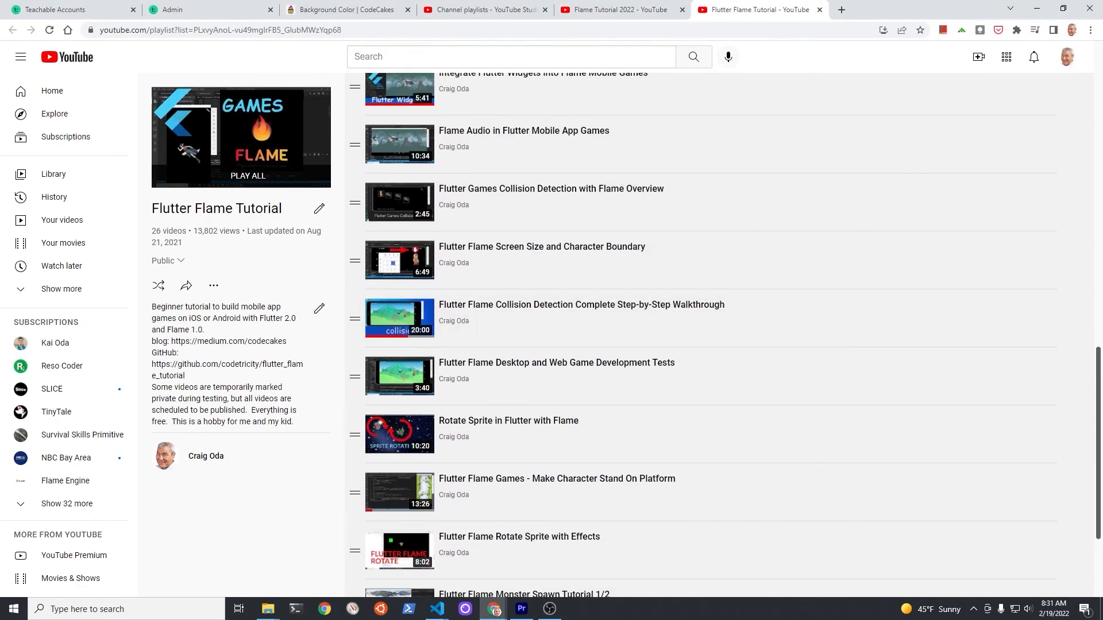
pyautogui.click(345, 10)
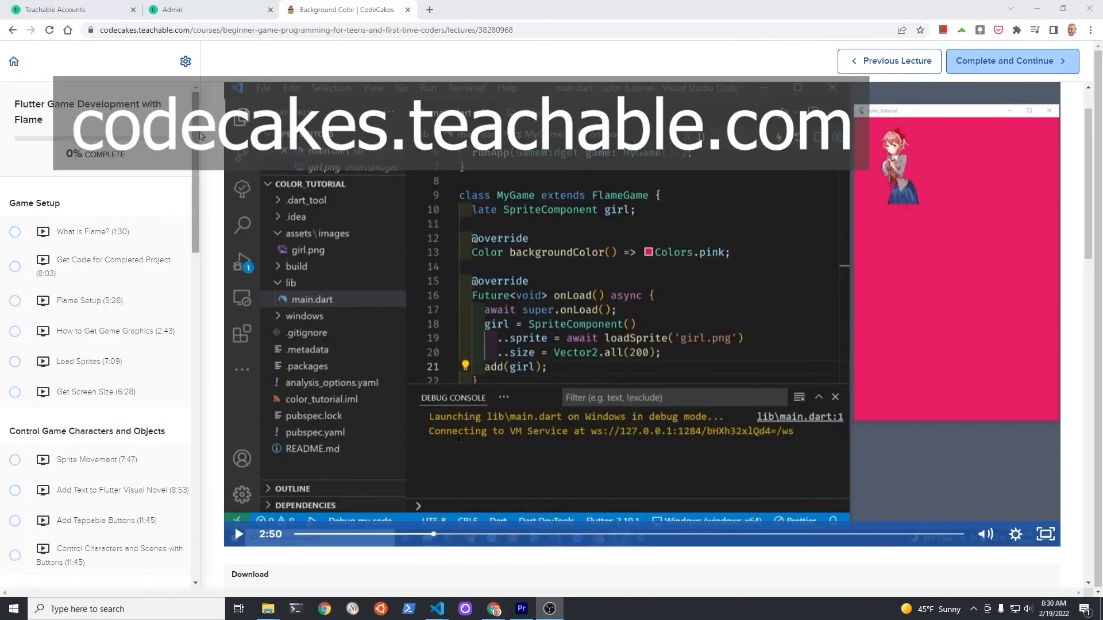
pyautogui.scroll(-3)
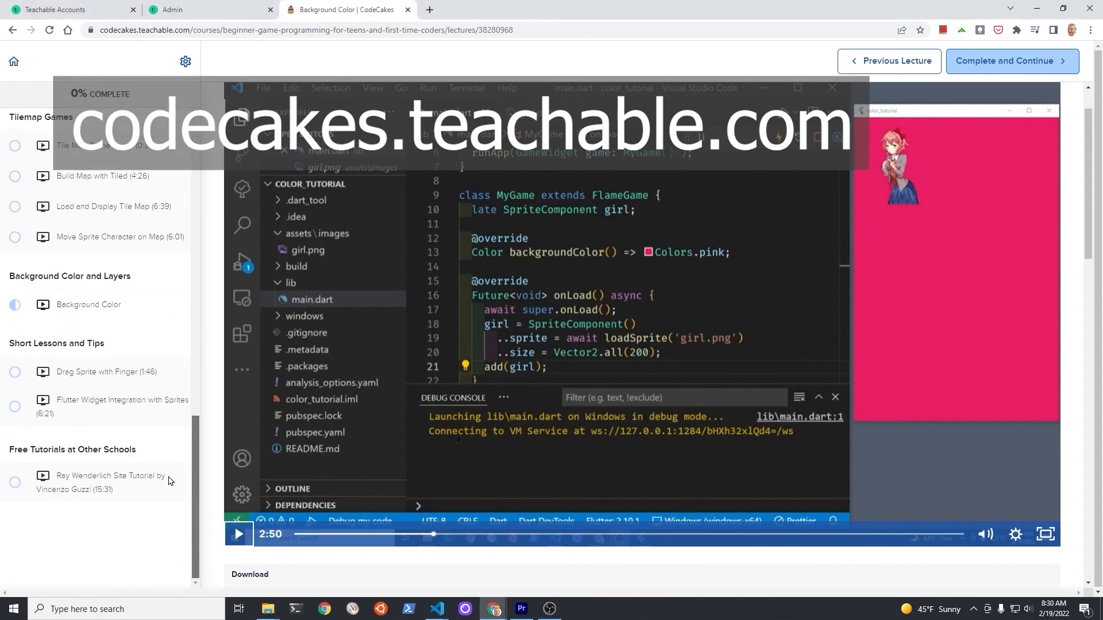
pyautogui.scroll(3)
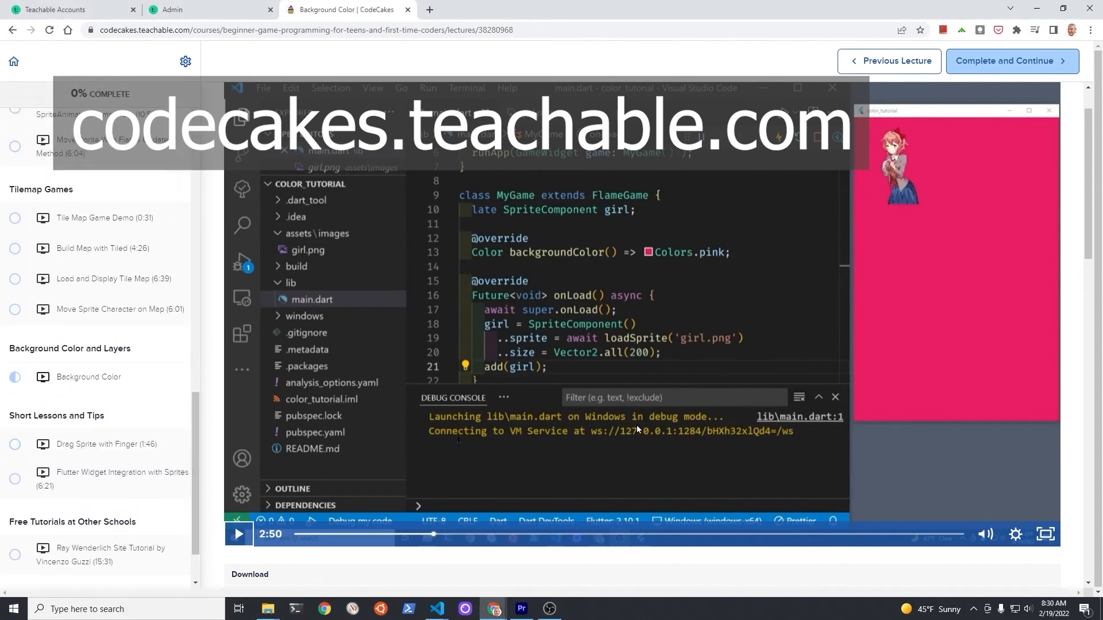